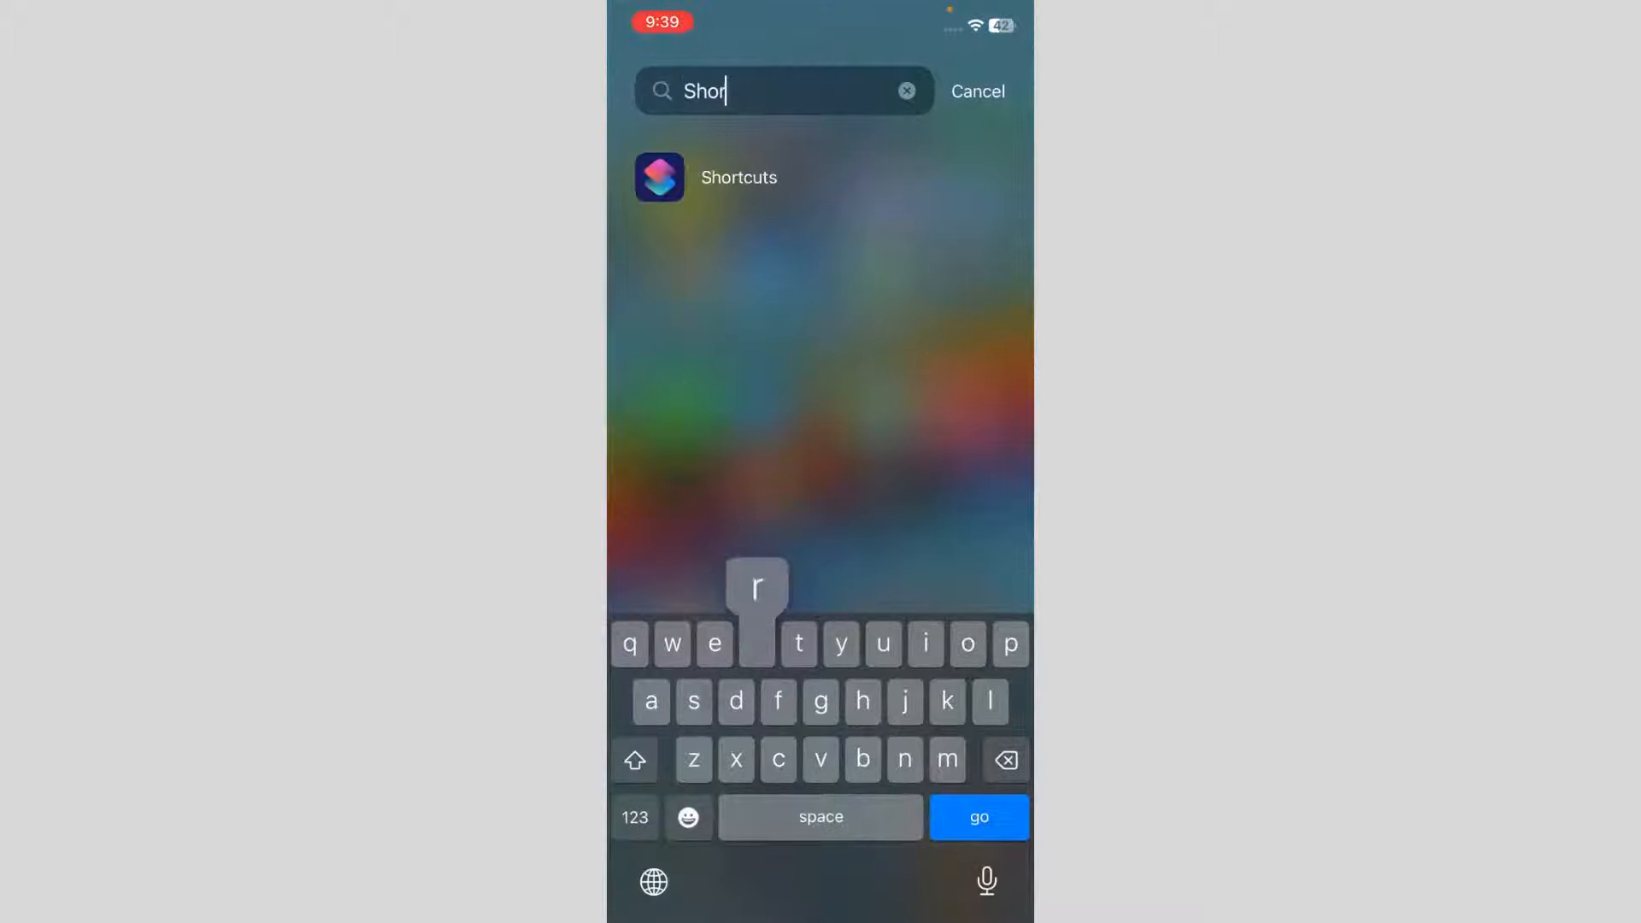
Launch the Shortcuts app from the Spotlight search results
left_click(738, 177)
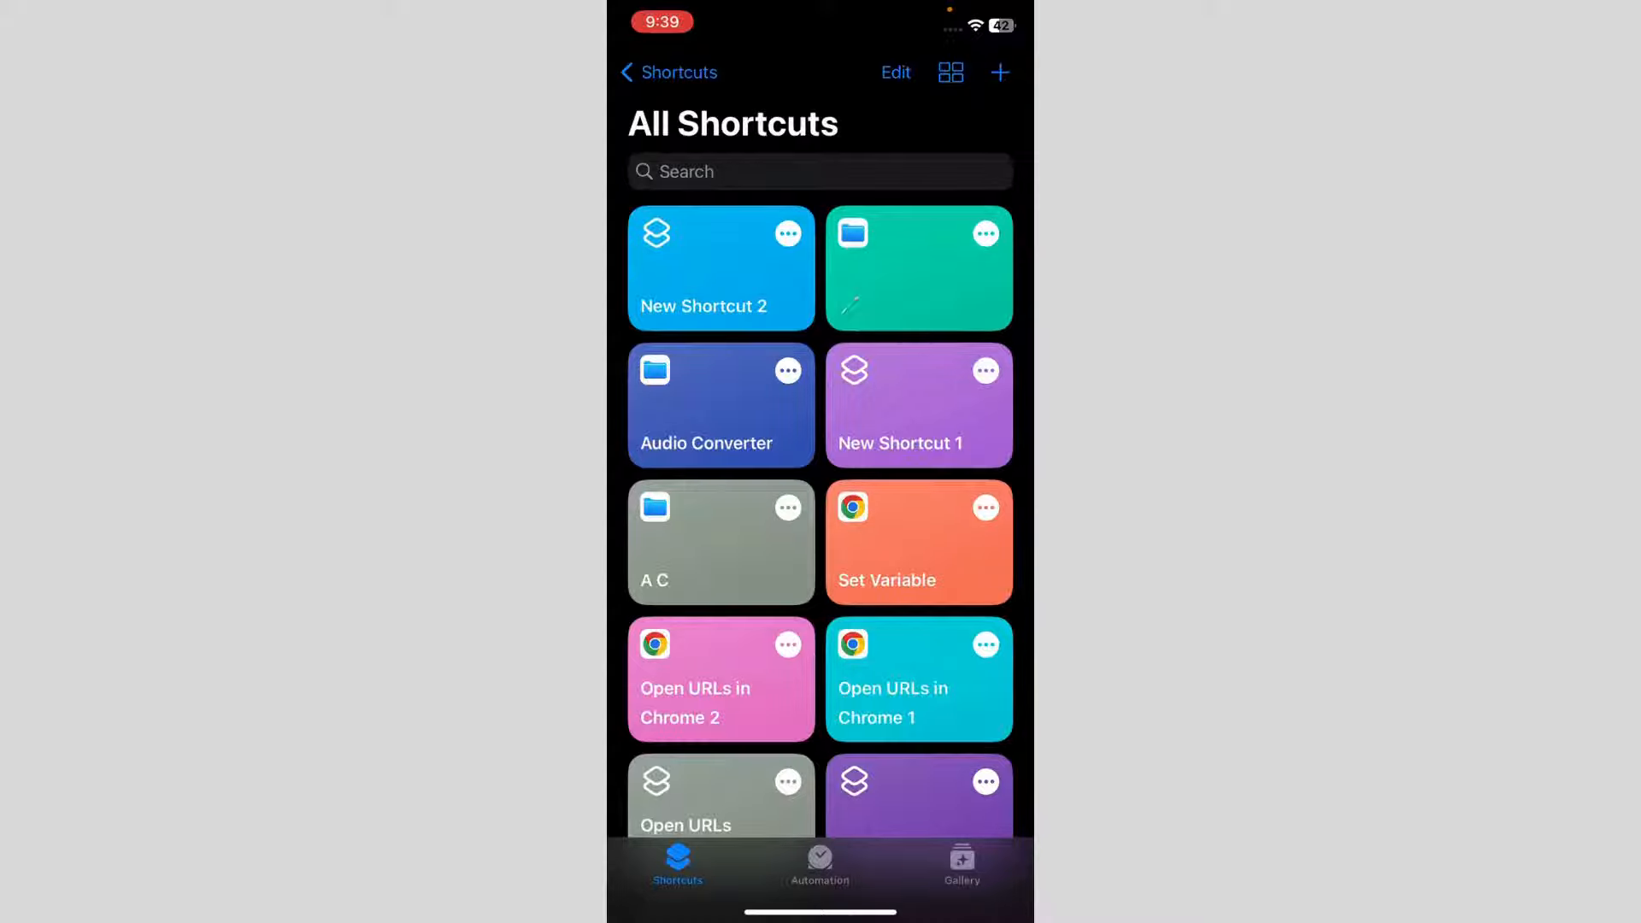
Create a new shortcut with a Make Image from PDF Page action set to JPEG output
left_click(999, 72)
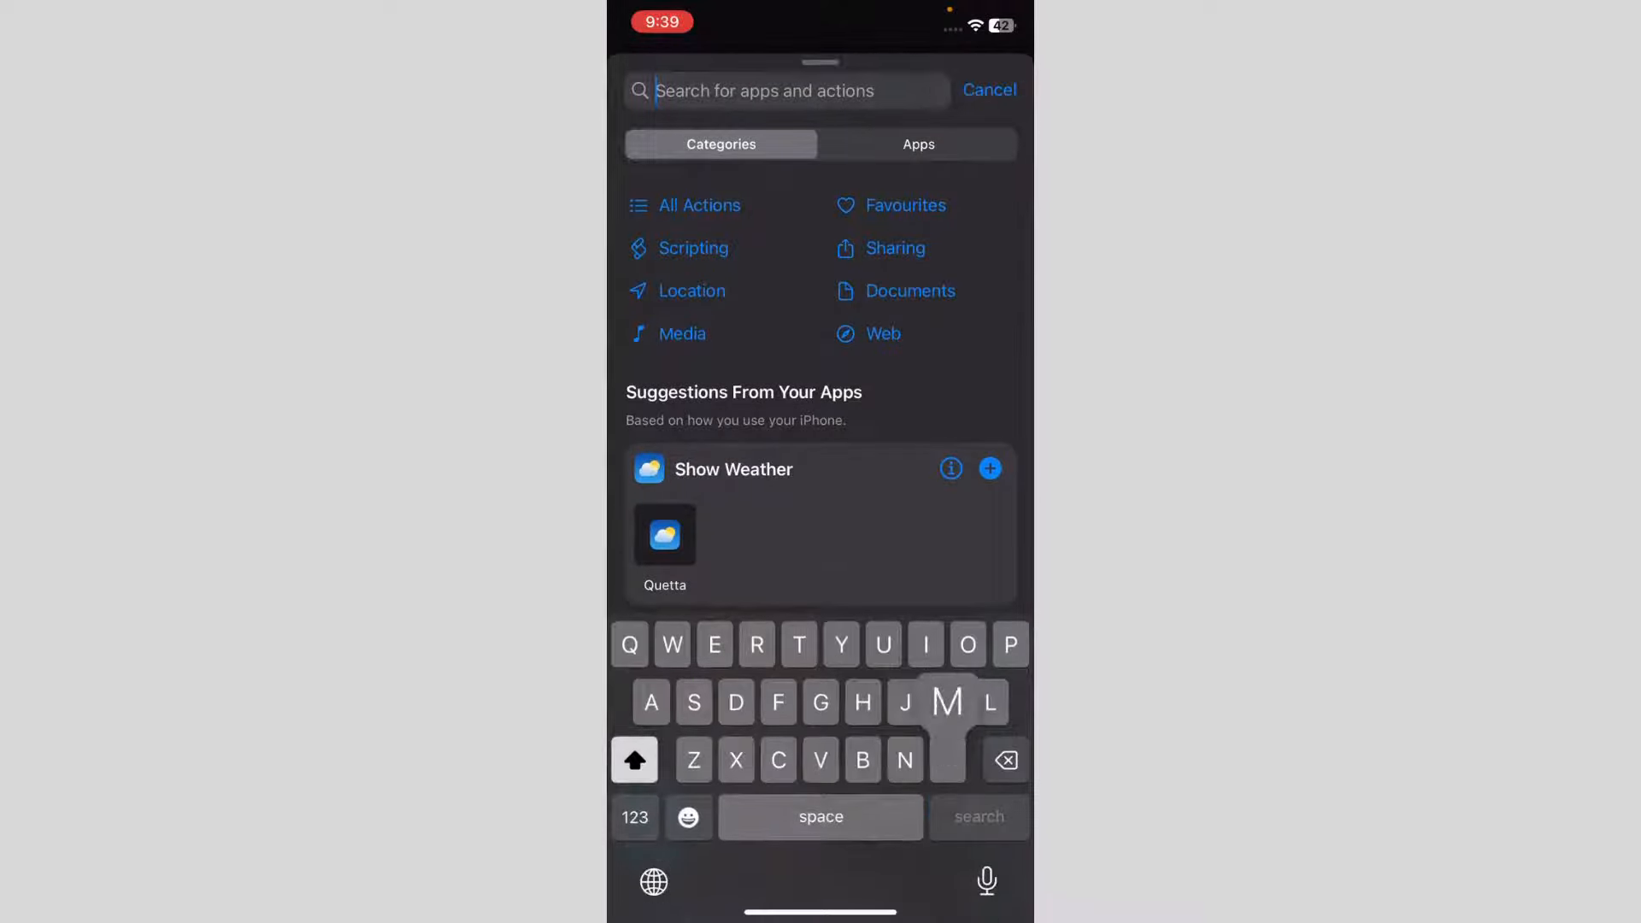
type("Pdf")
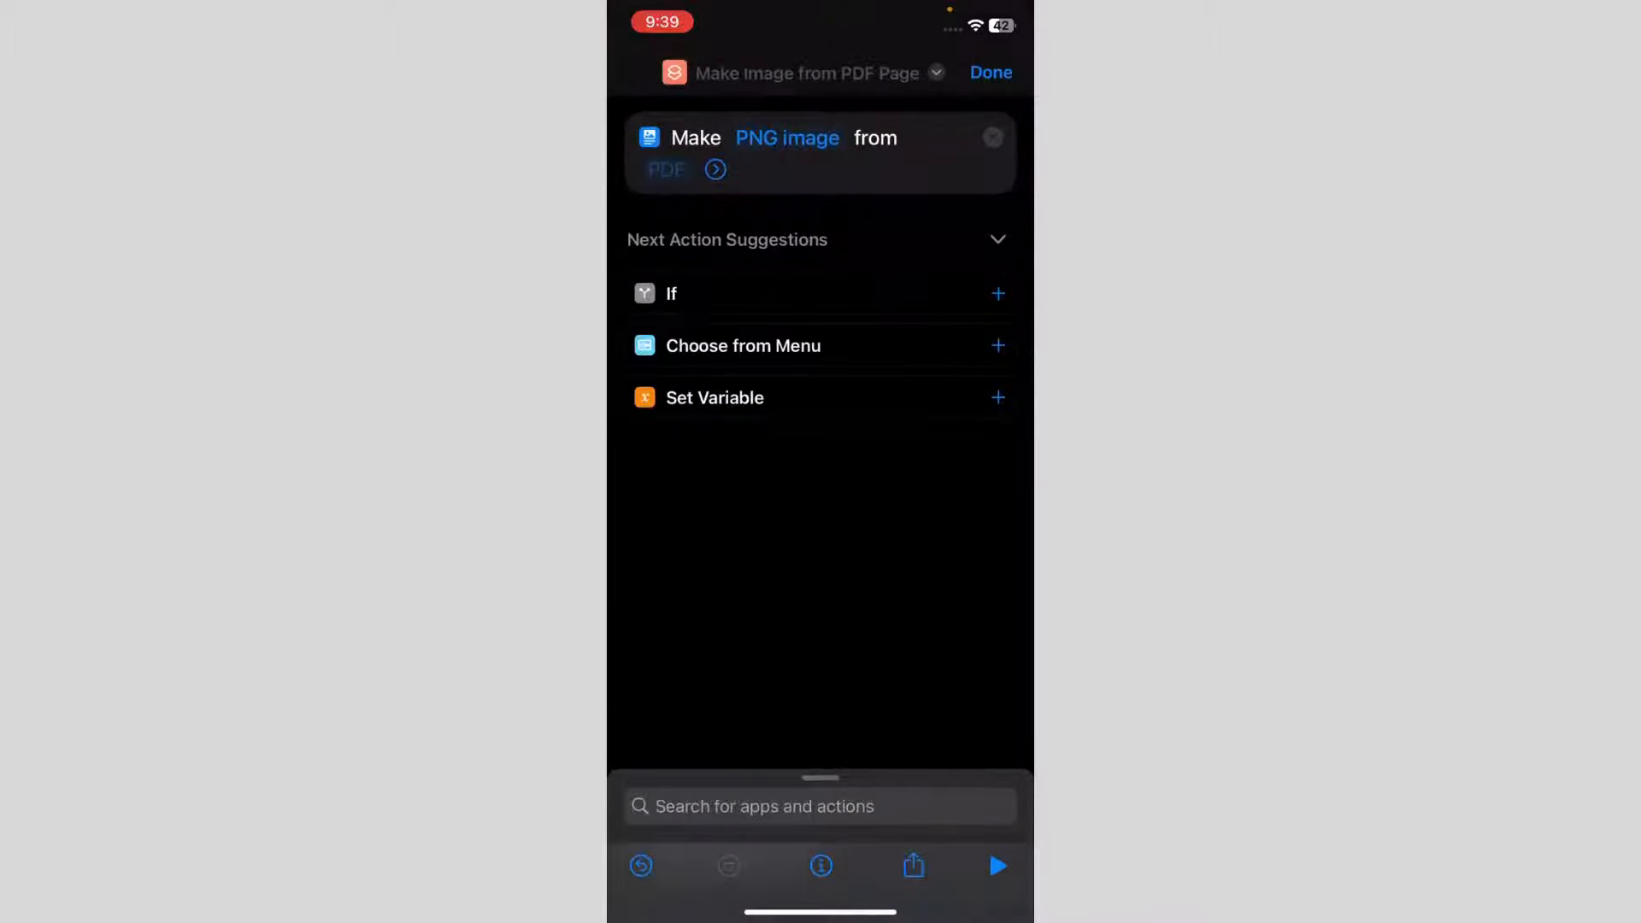
left_click(788, 137)
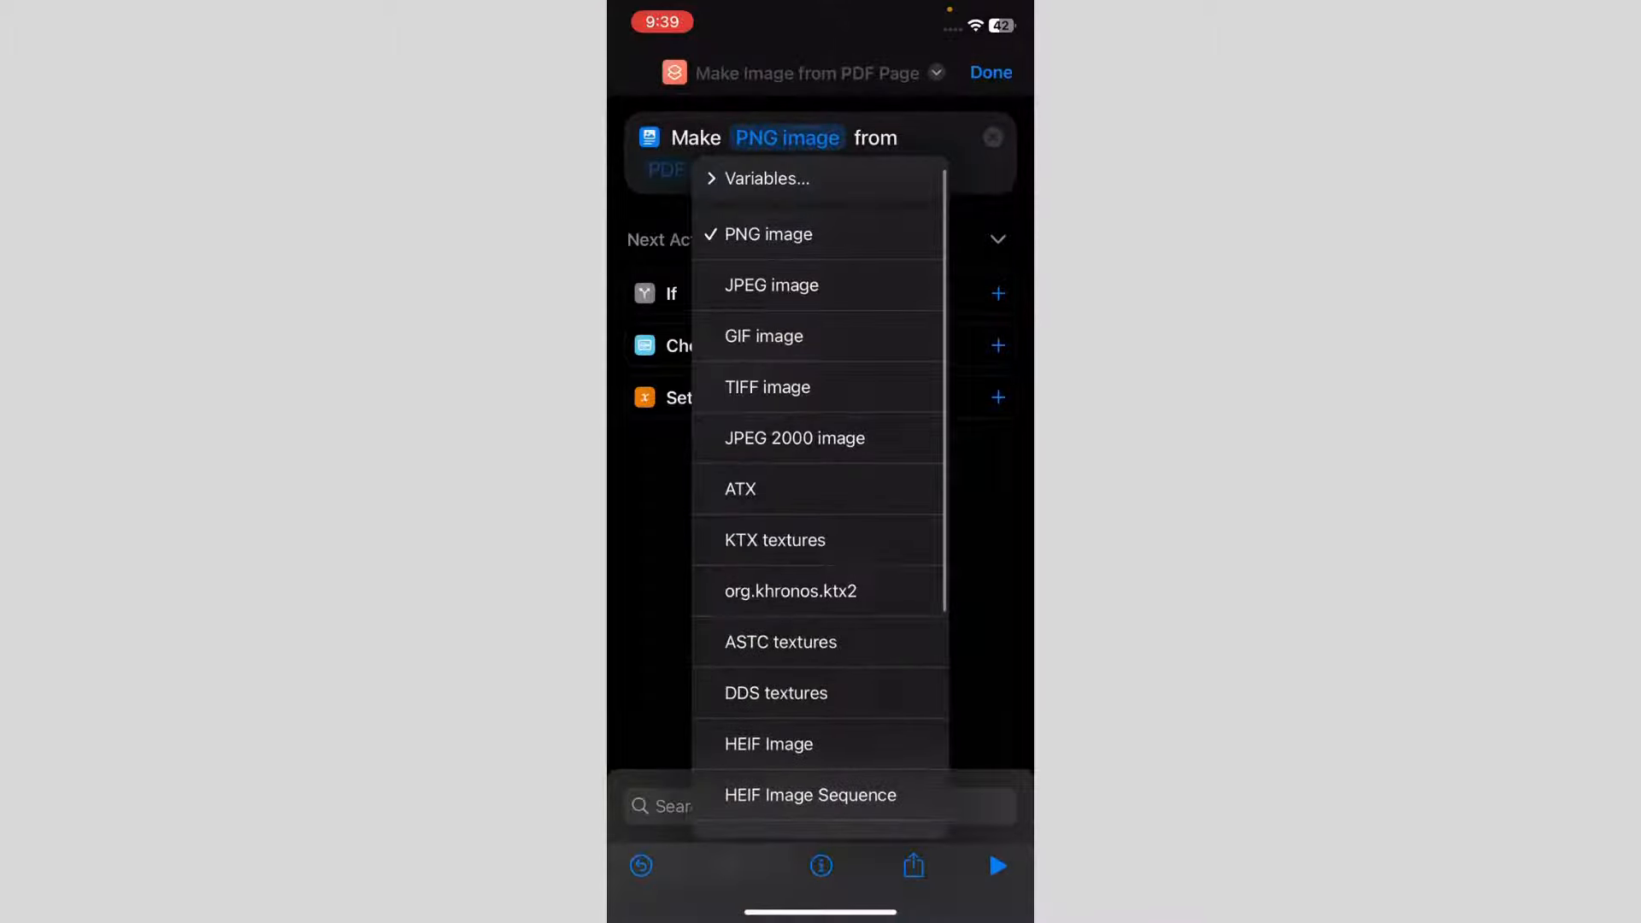
left_click(772, 284)
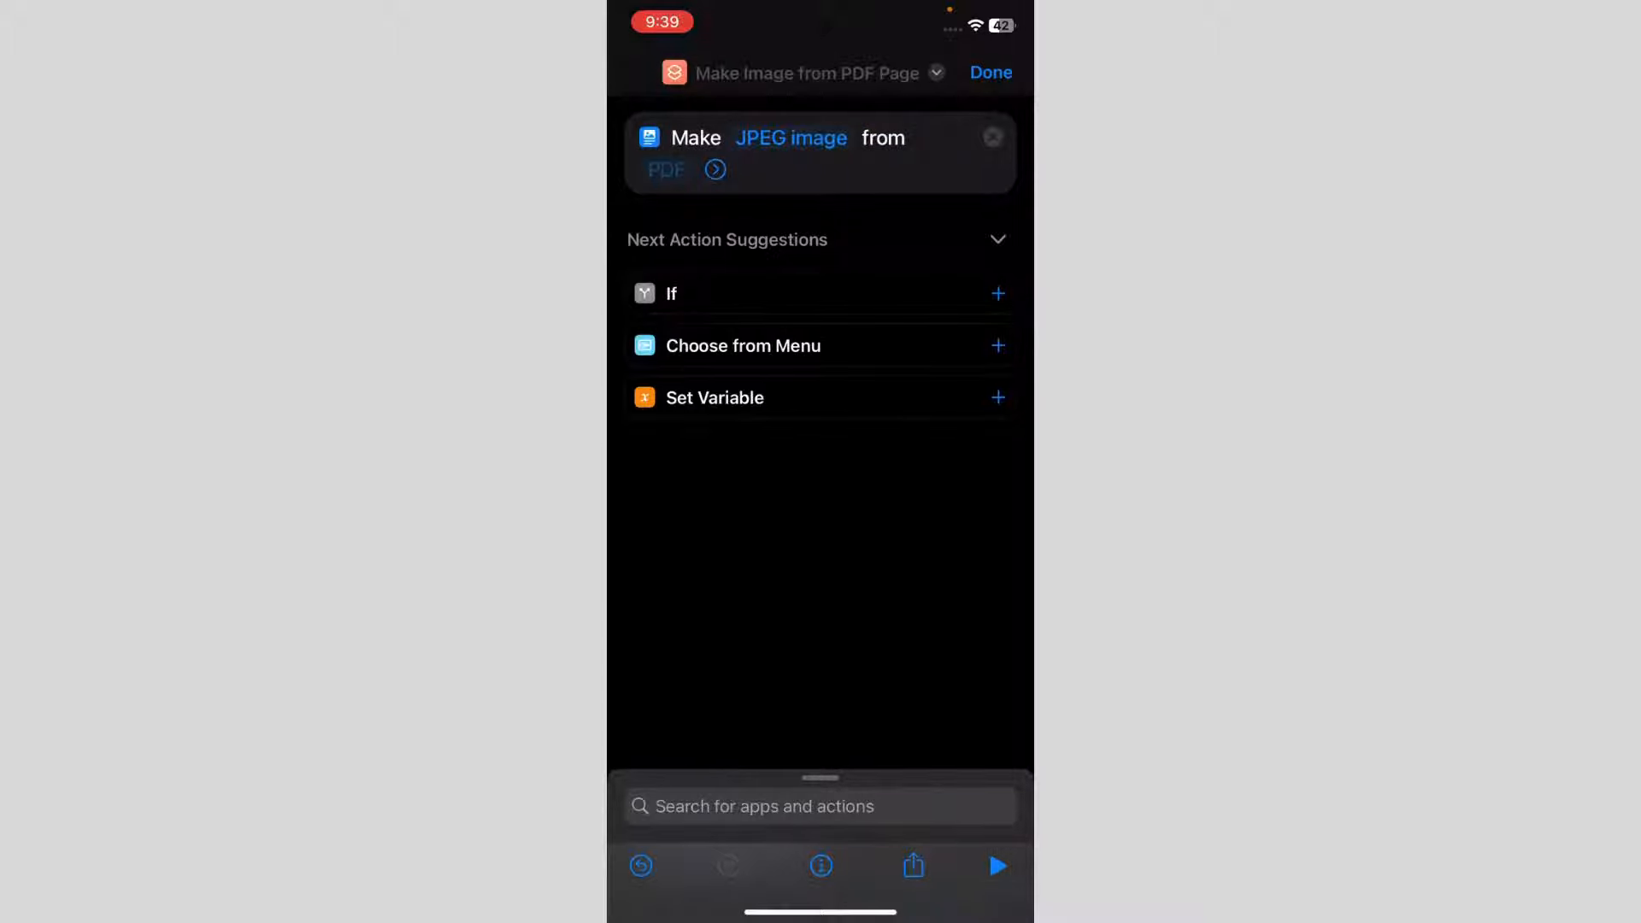
left_click(666, 169)
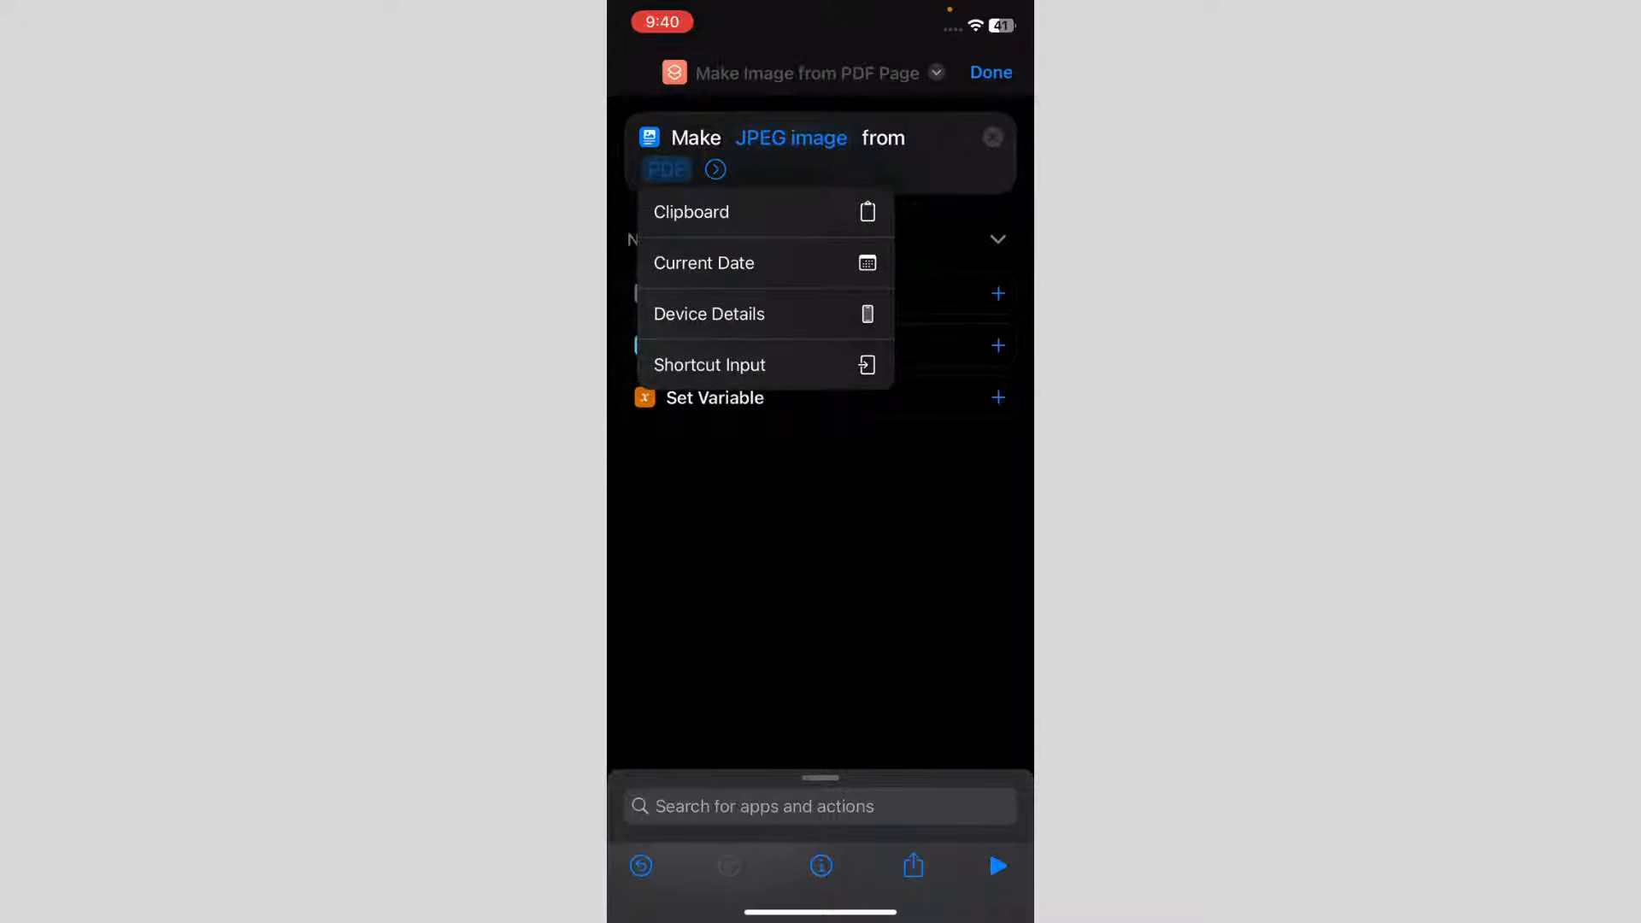
Set the PDF parameter to Shortcut Input and restrict accepted input types to PDFs
left_click(709, 364)
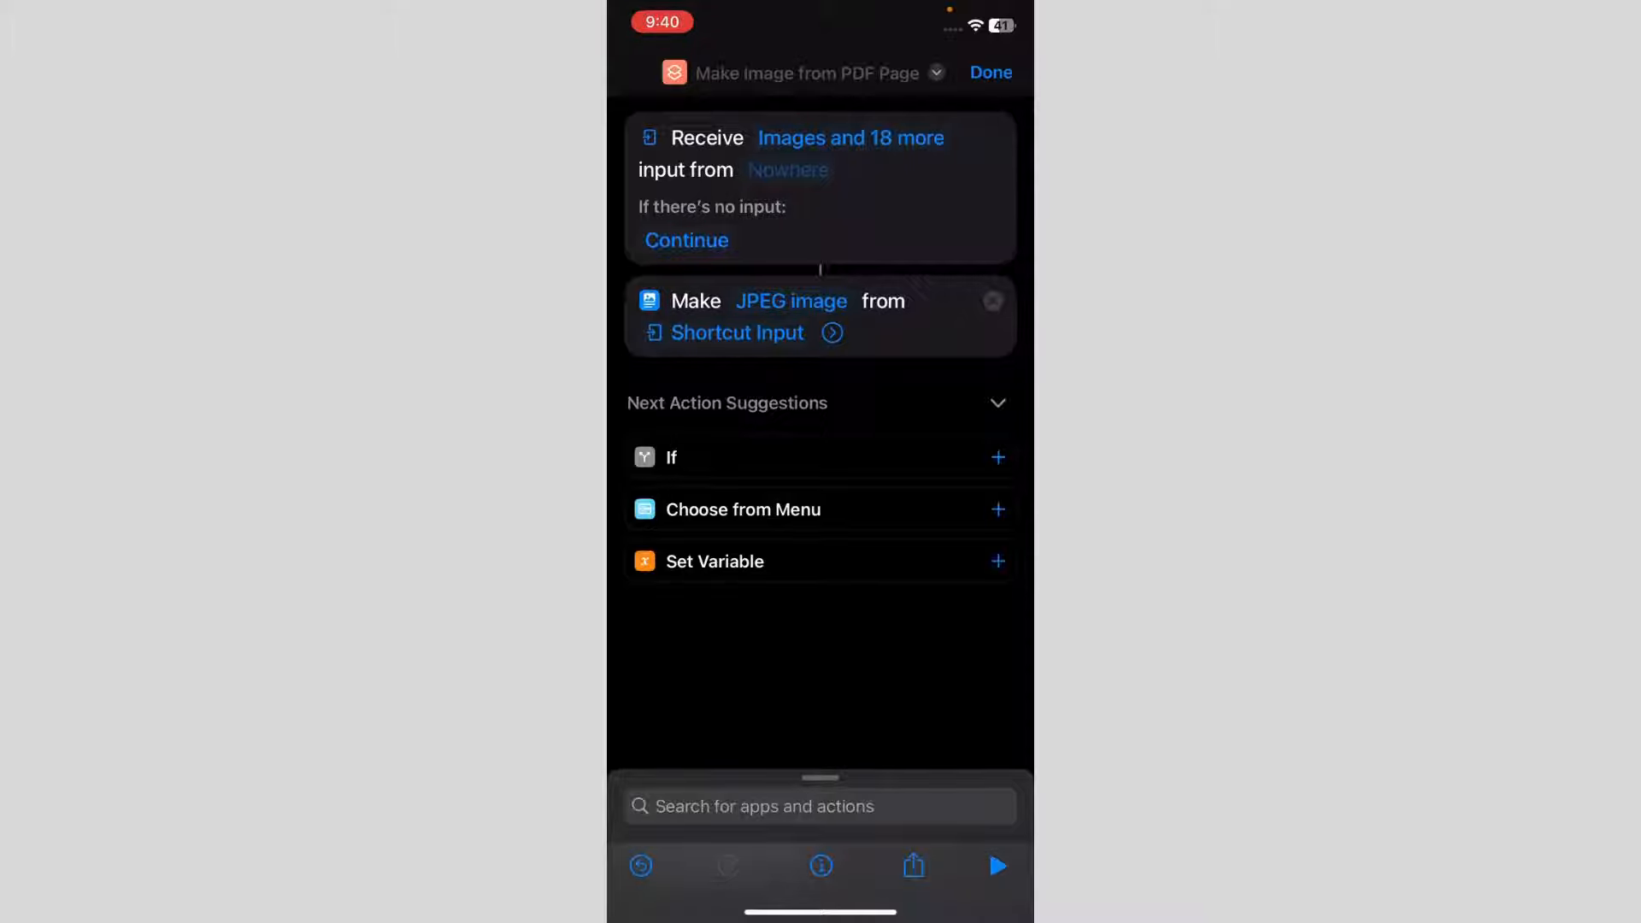
left_click(850, 136)
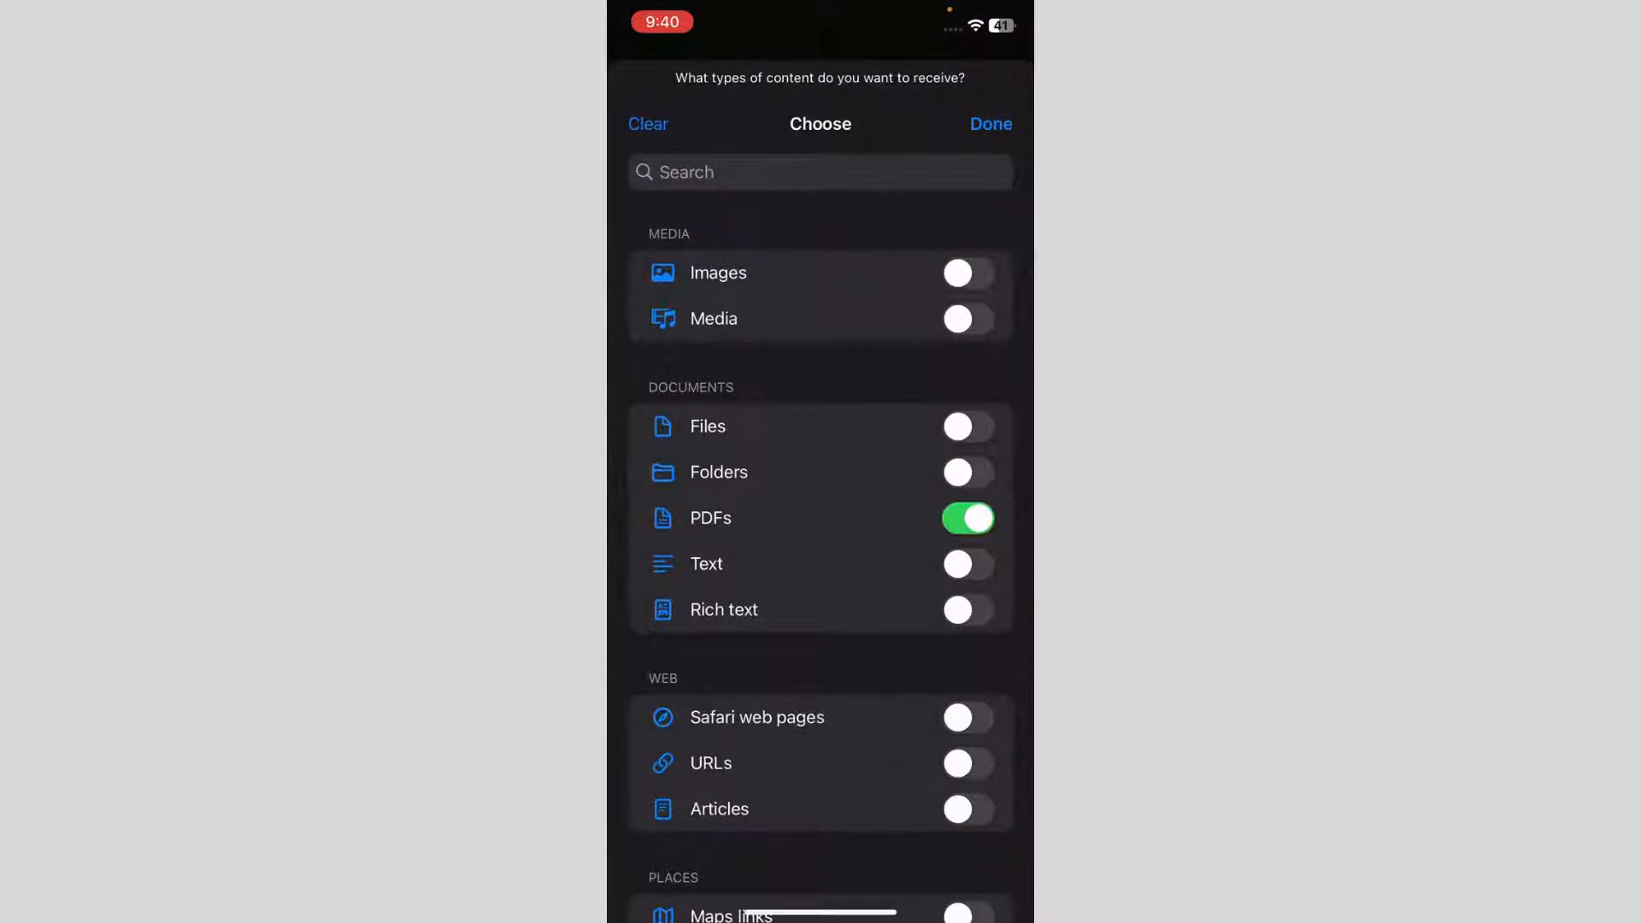
left_click(990, 123)
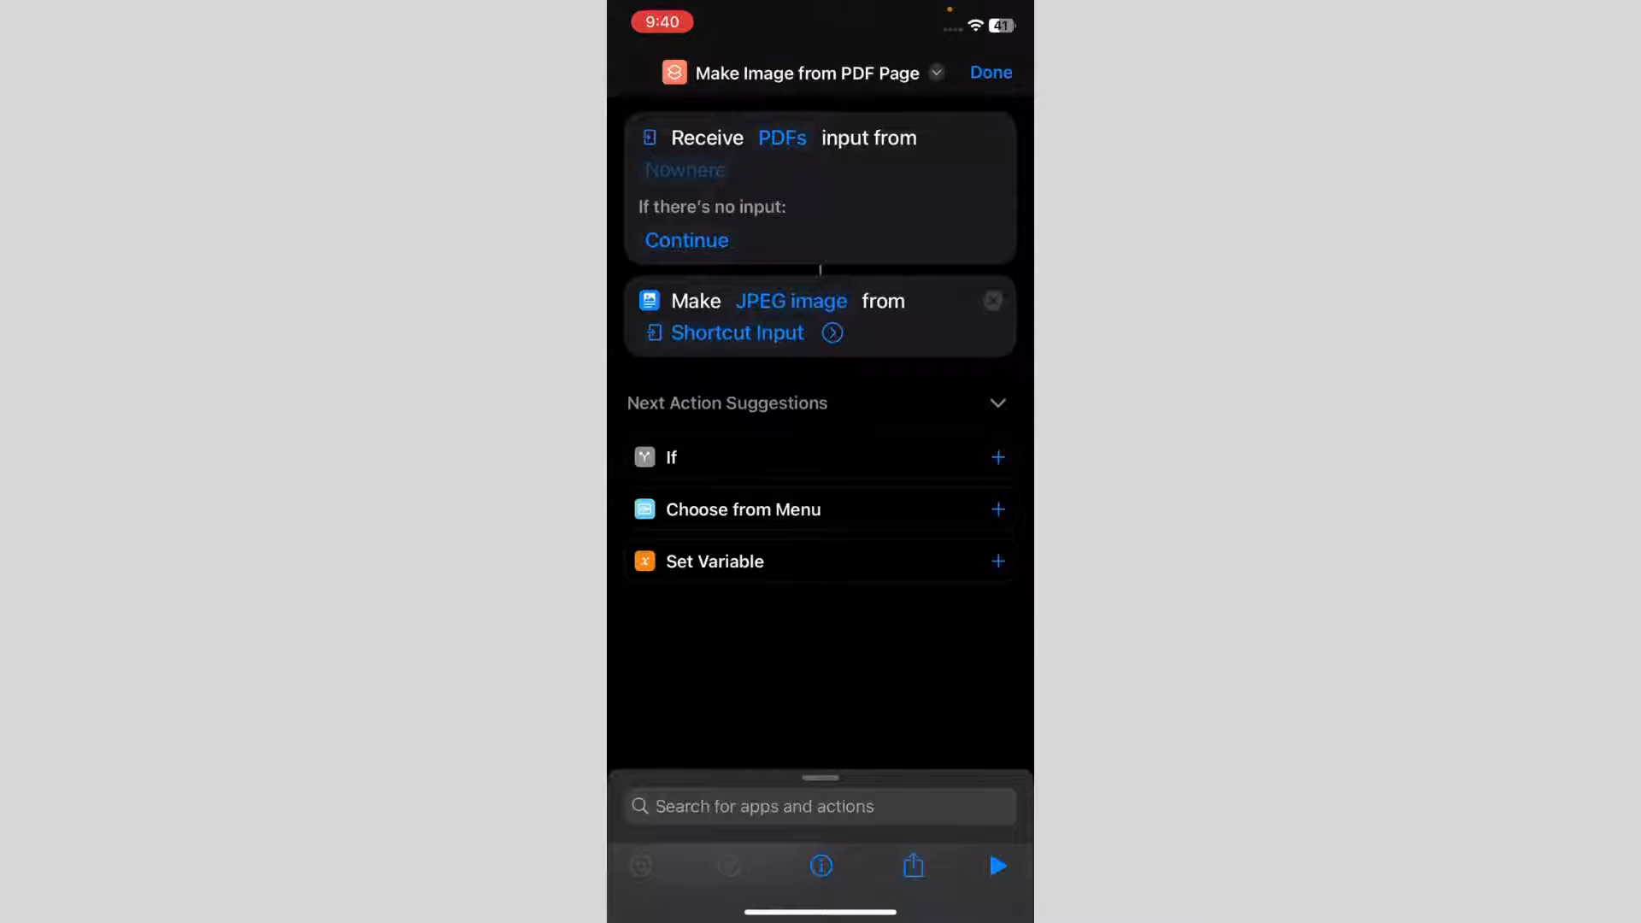
Turn on Show in Share Sheet in the shortcut's details
left_click(685, 168)
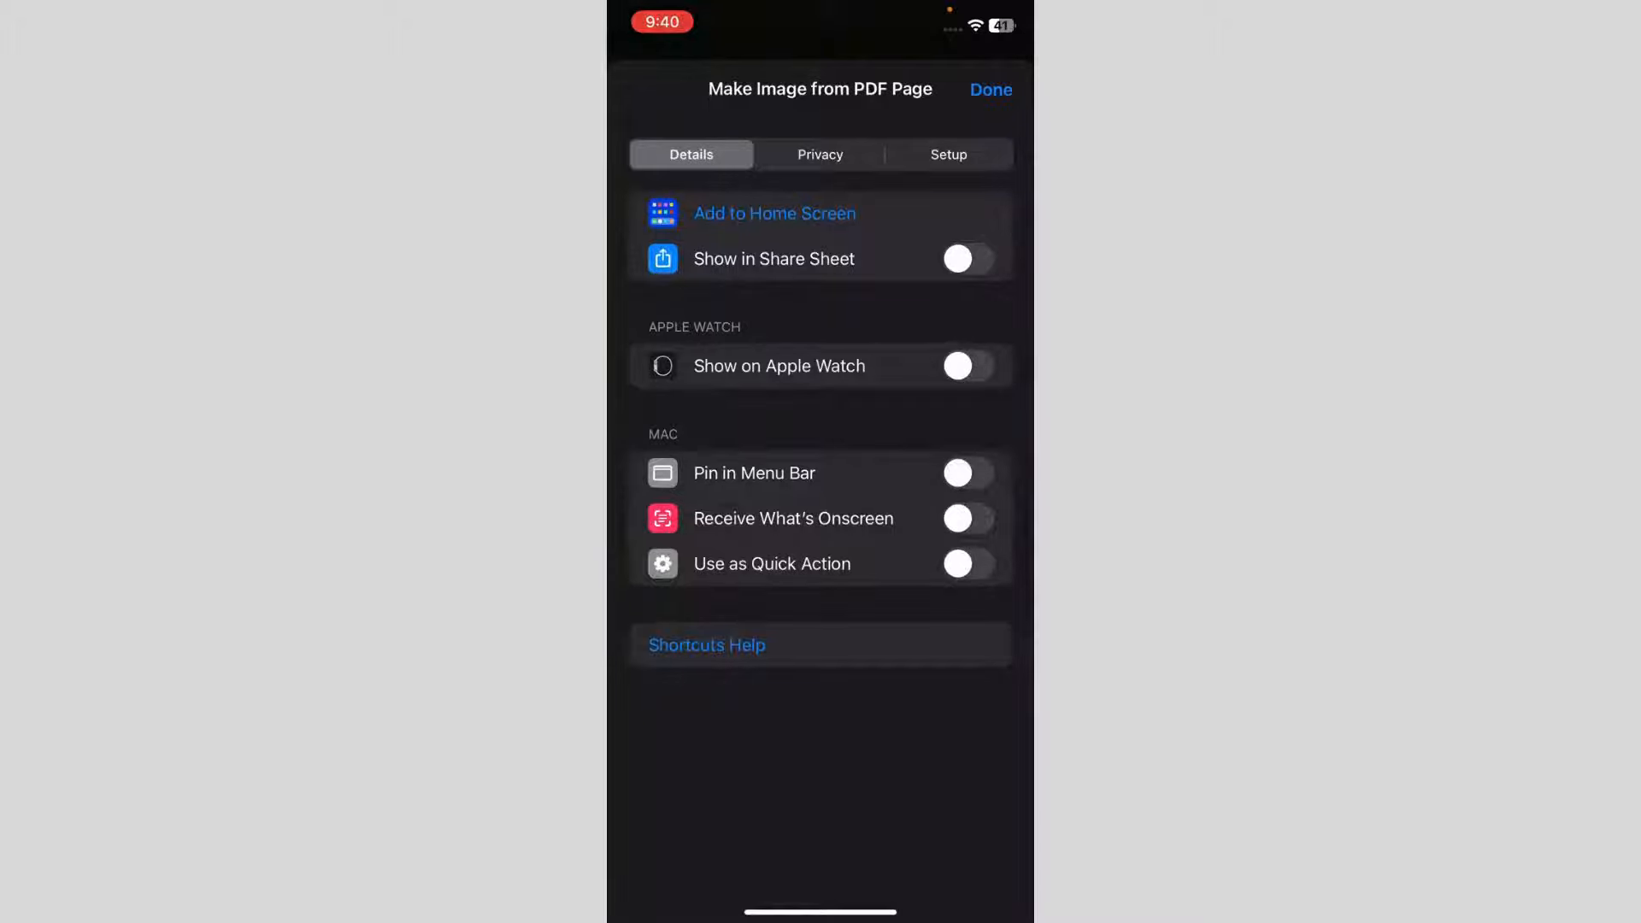
left_click(965, 259)
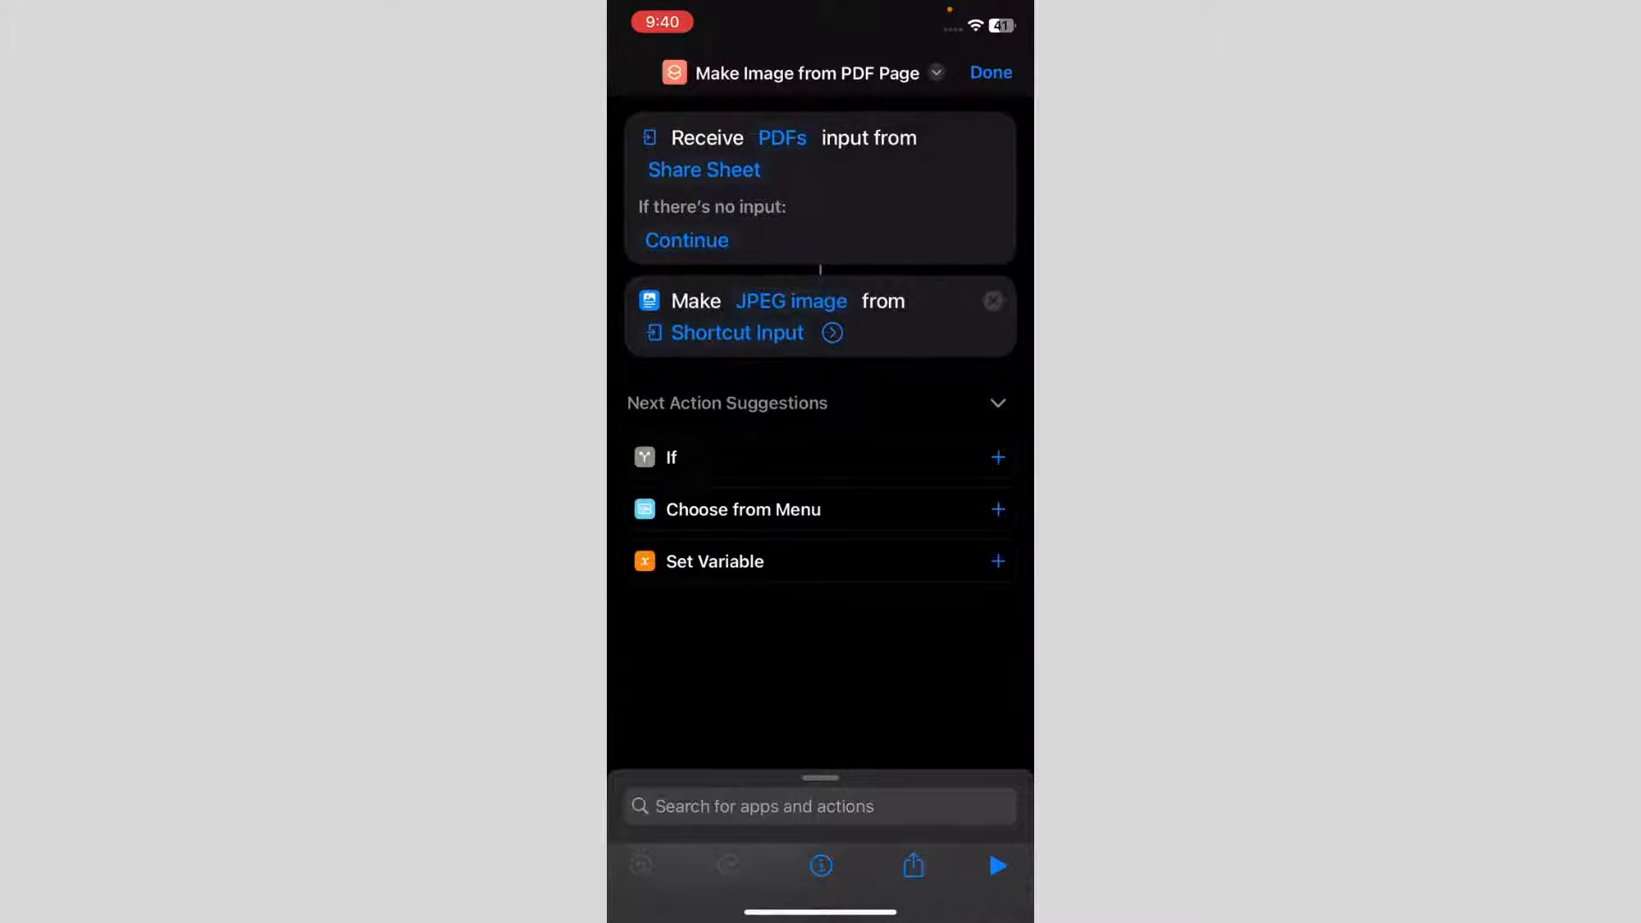
left_click(820, 806)
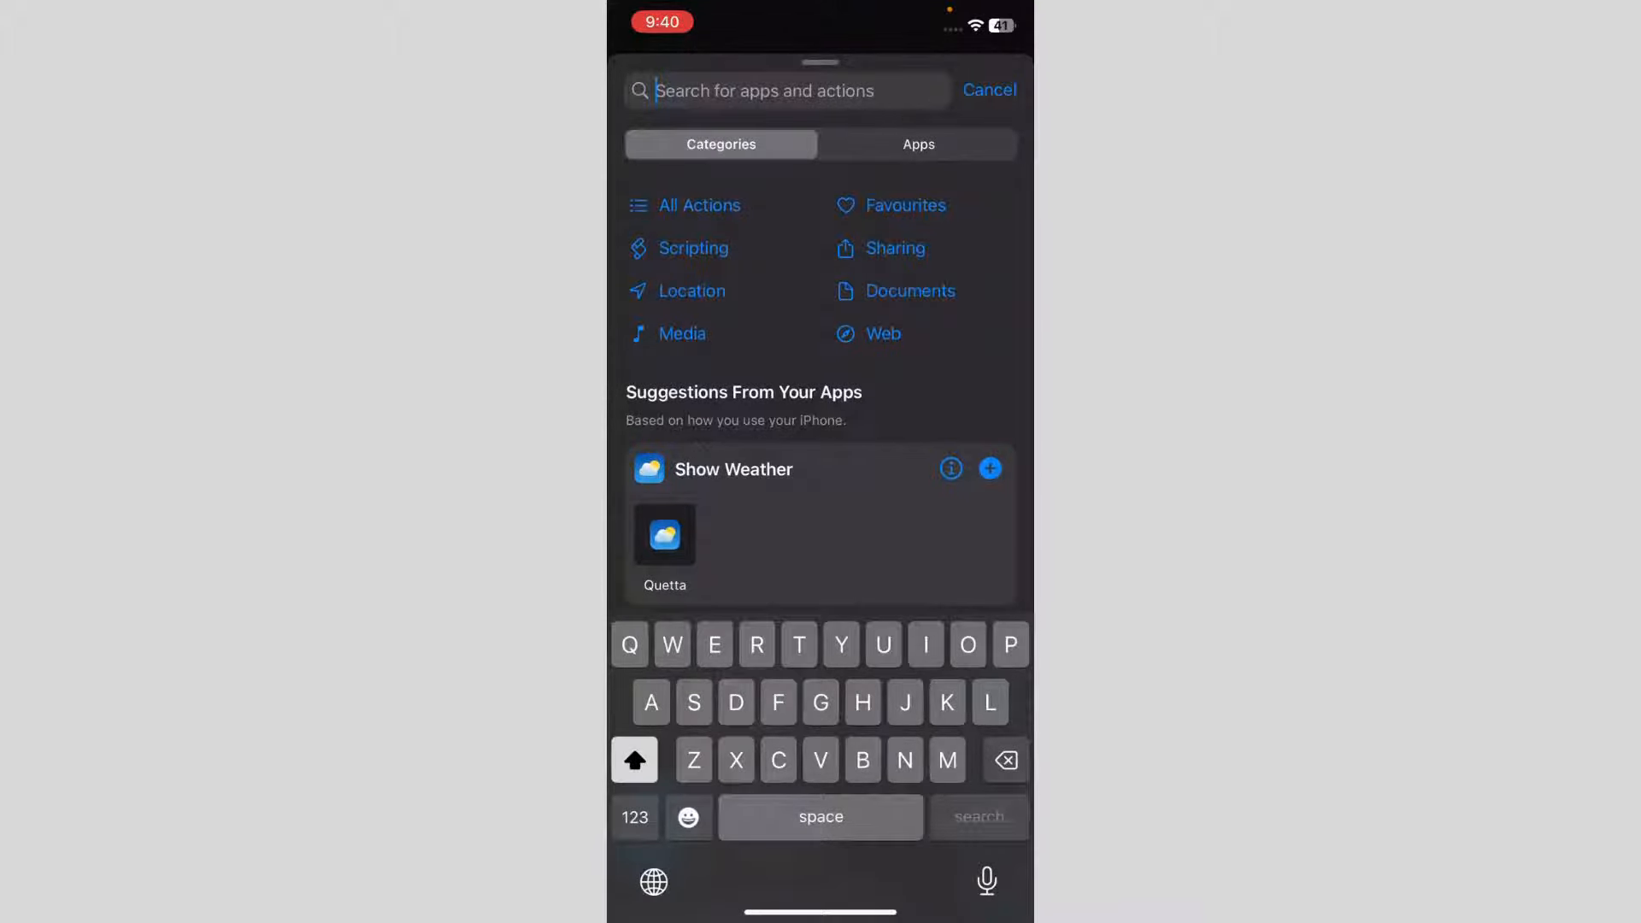
Add Save File from the Documents actions and expand it to show Ask Where To Save
left_click(910, 291)
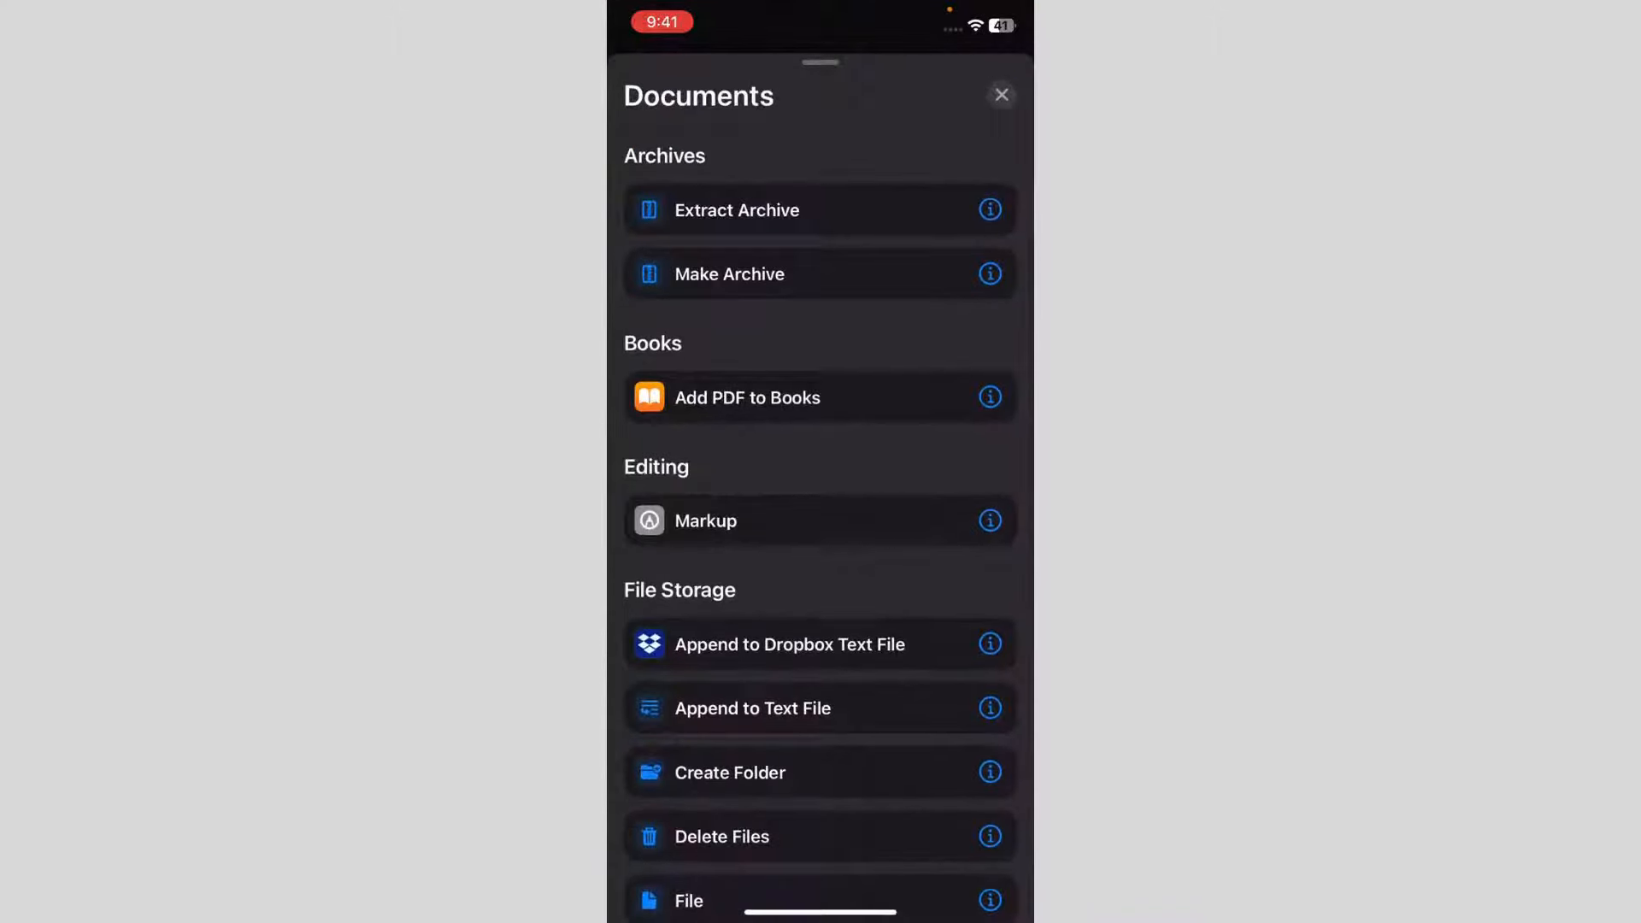
scroll("down", 3)
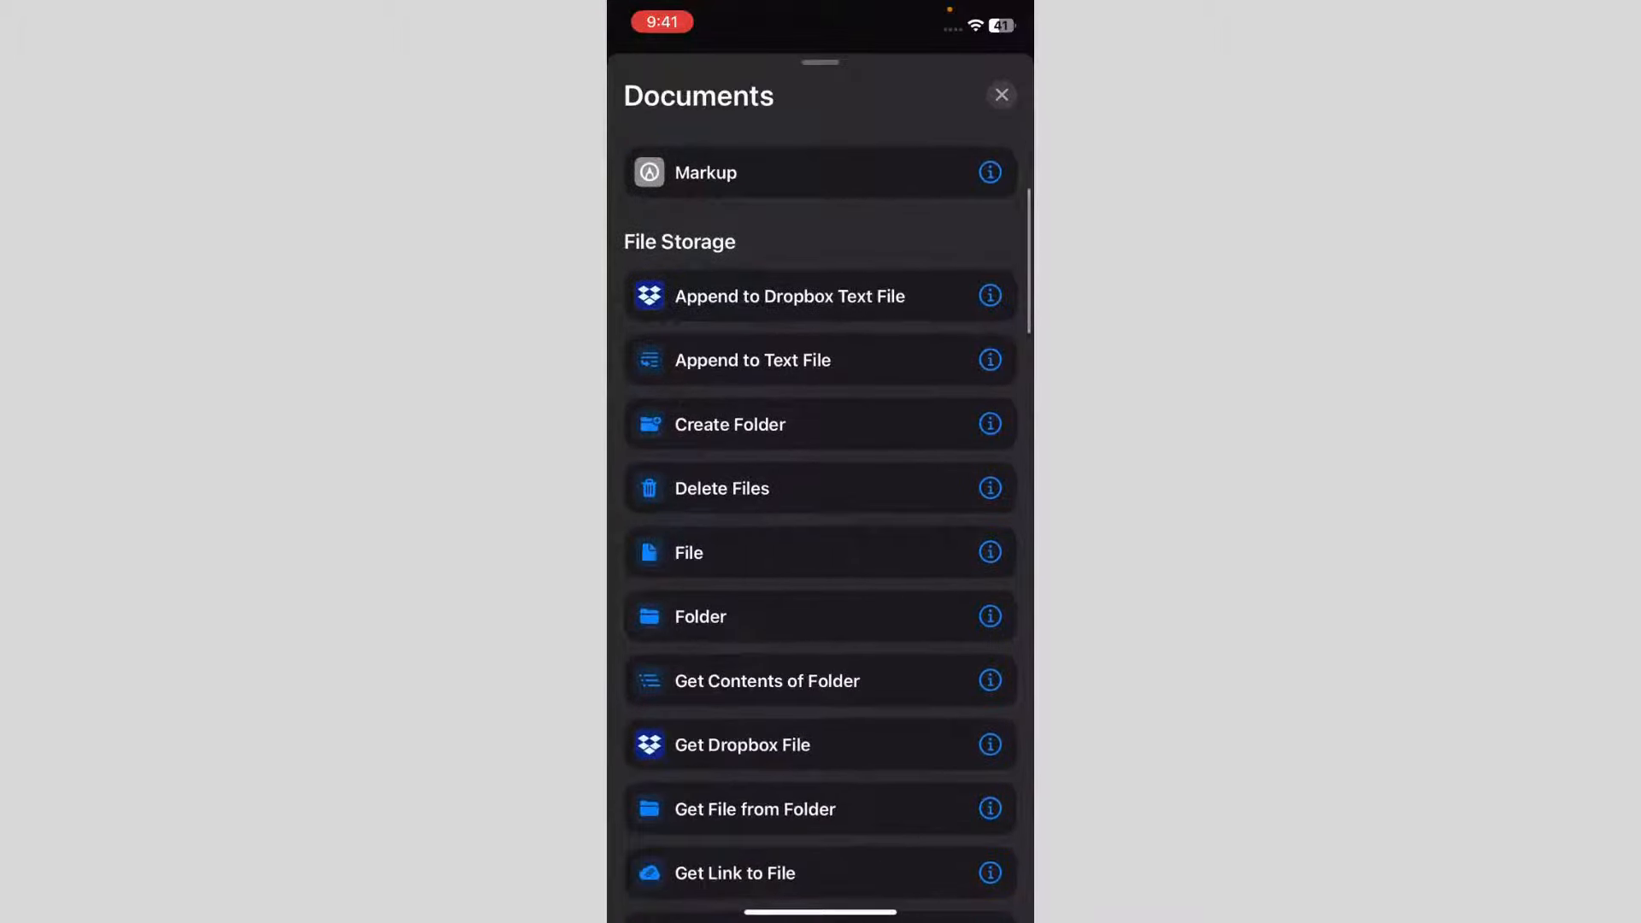
scroll("down", 3)
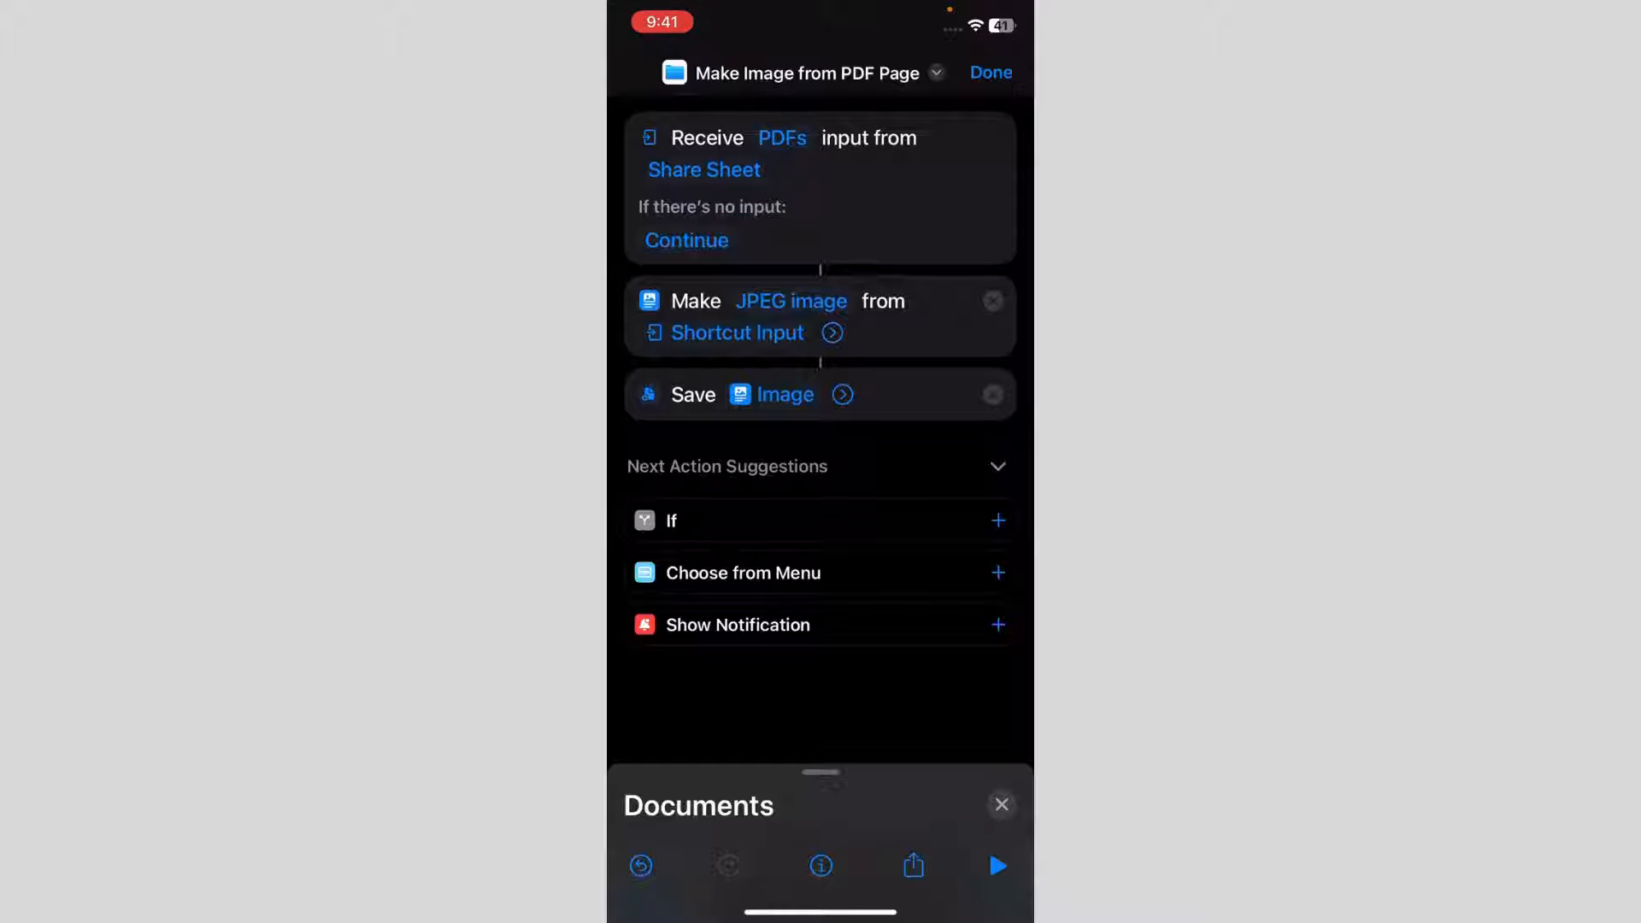
left_click(843, 395)
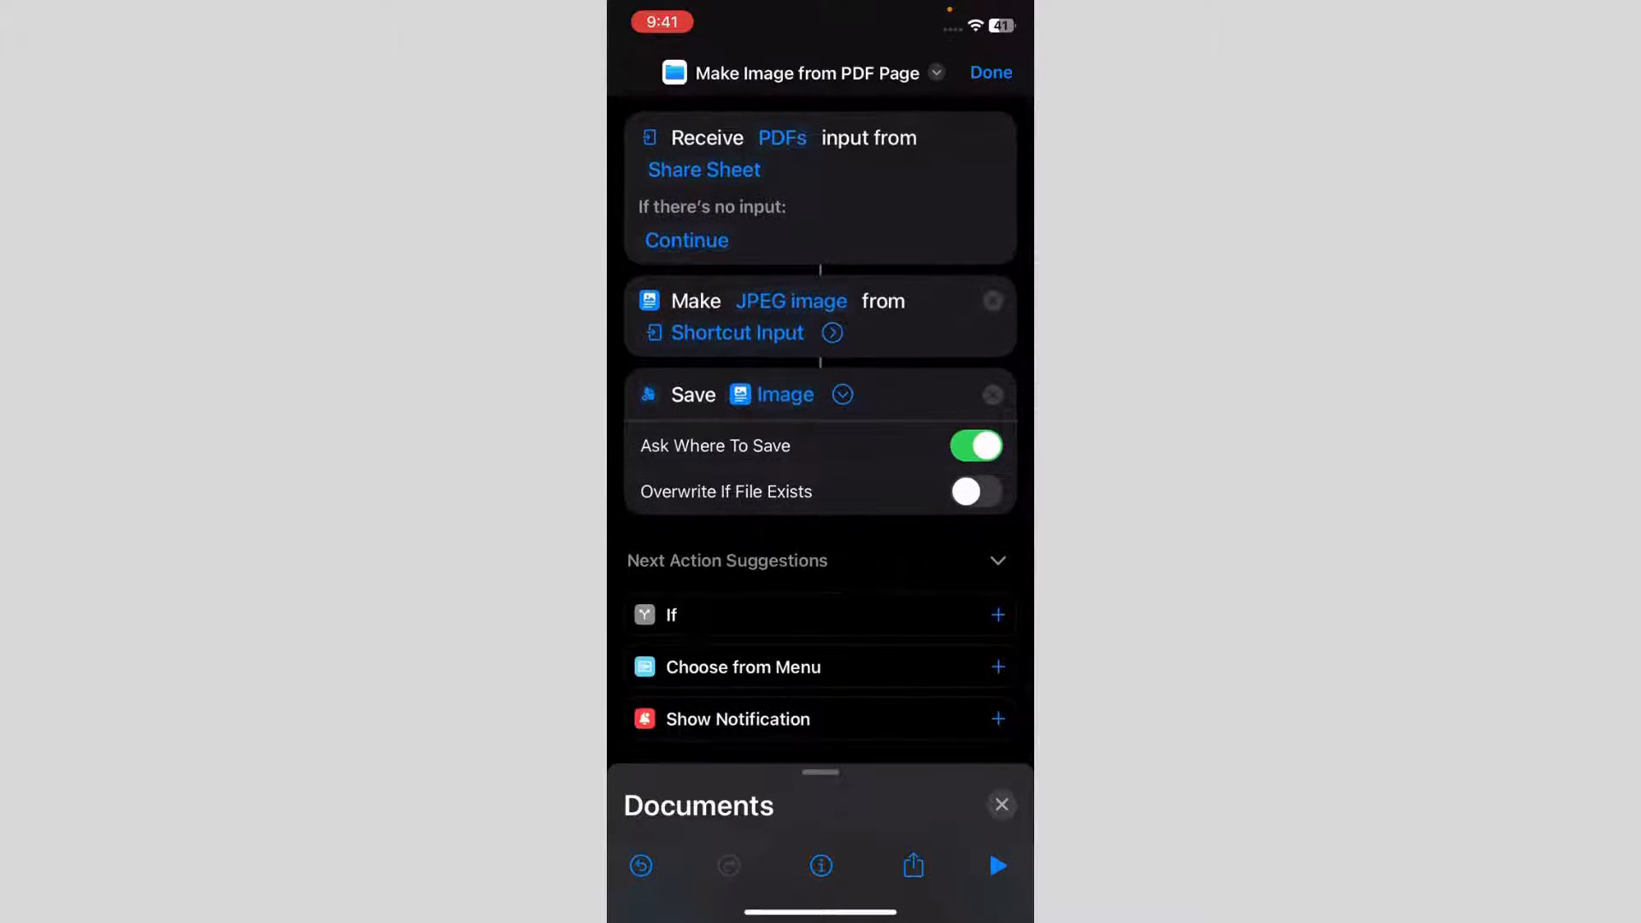
Replace the shortcut's title with 'Pdf To Jpeg', correcting typos along the way
left_click(806, 74)
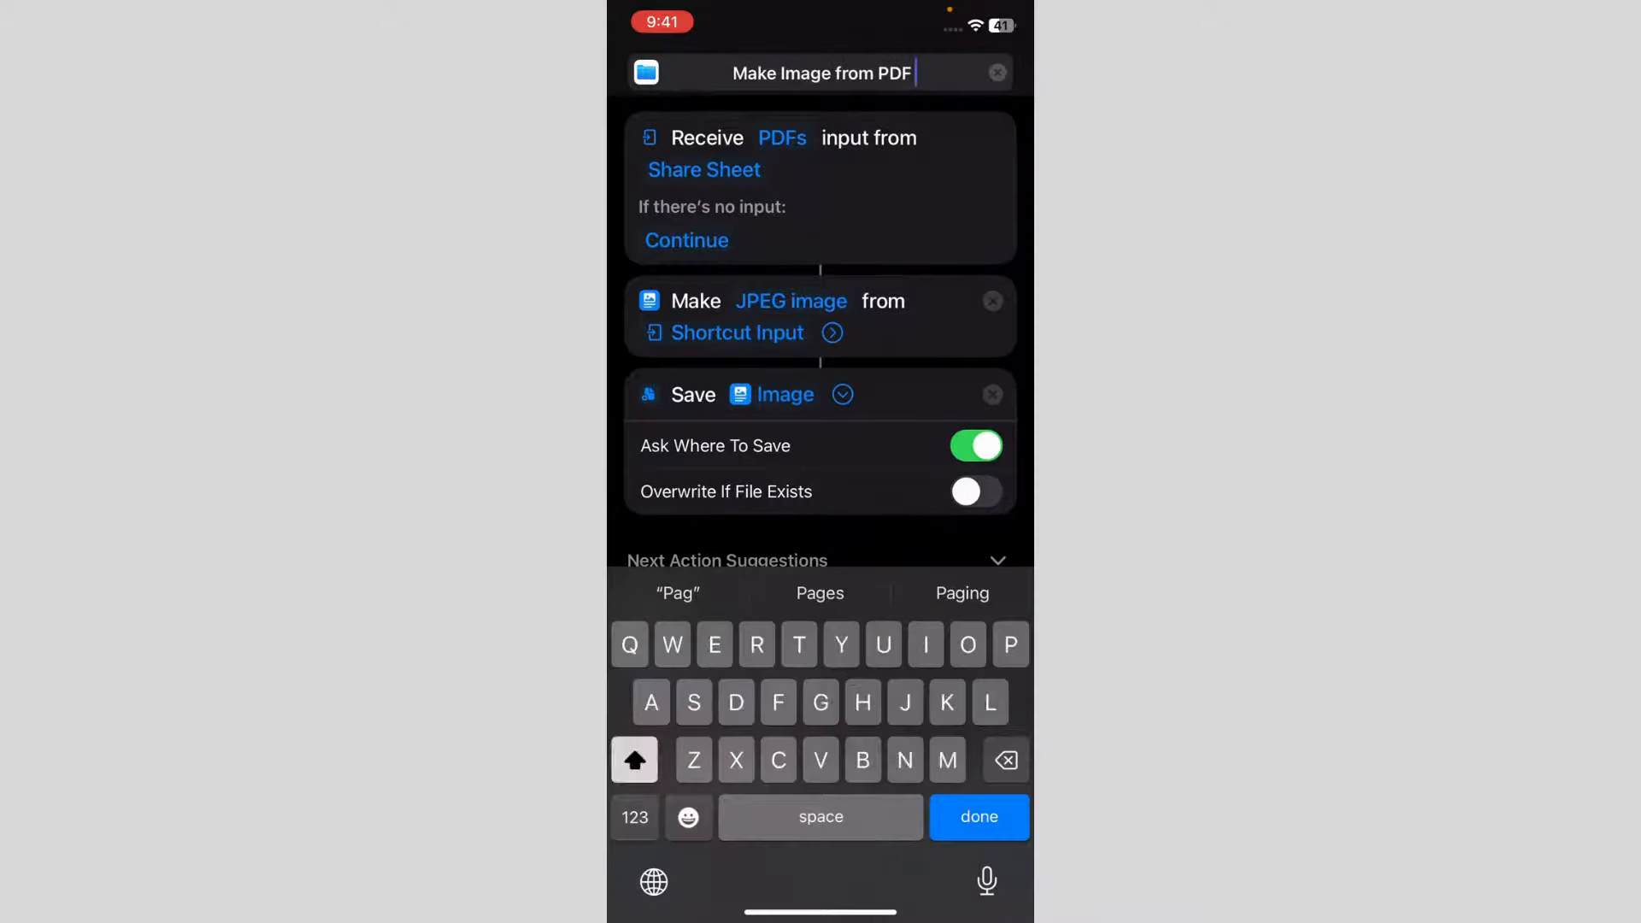
left_click(995, 72)
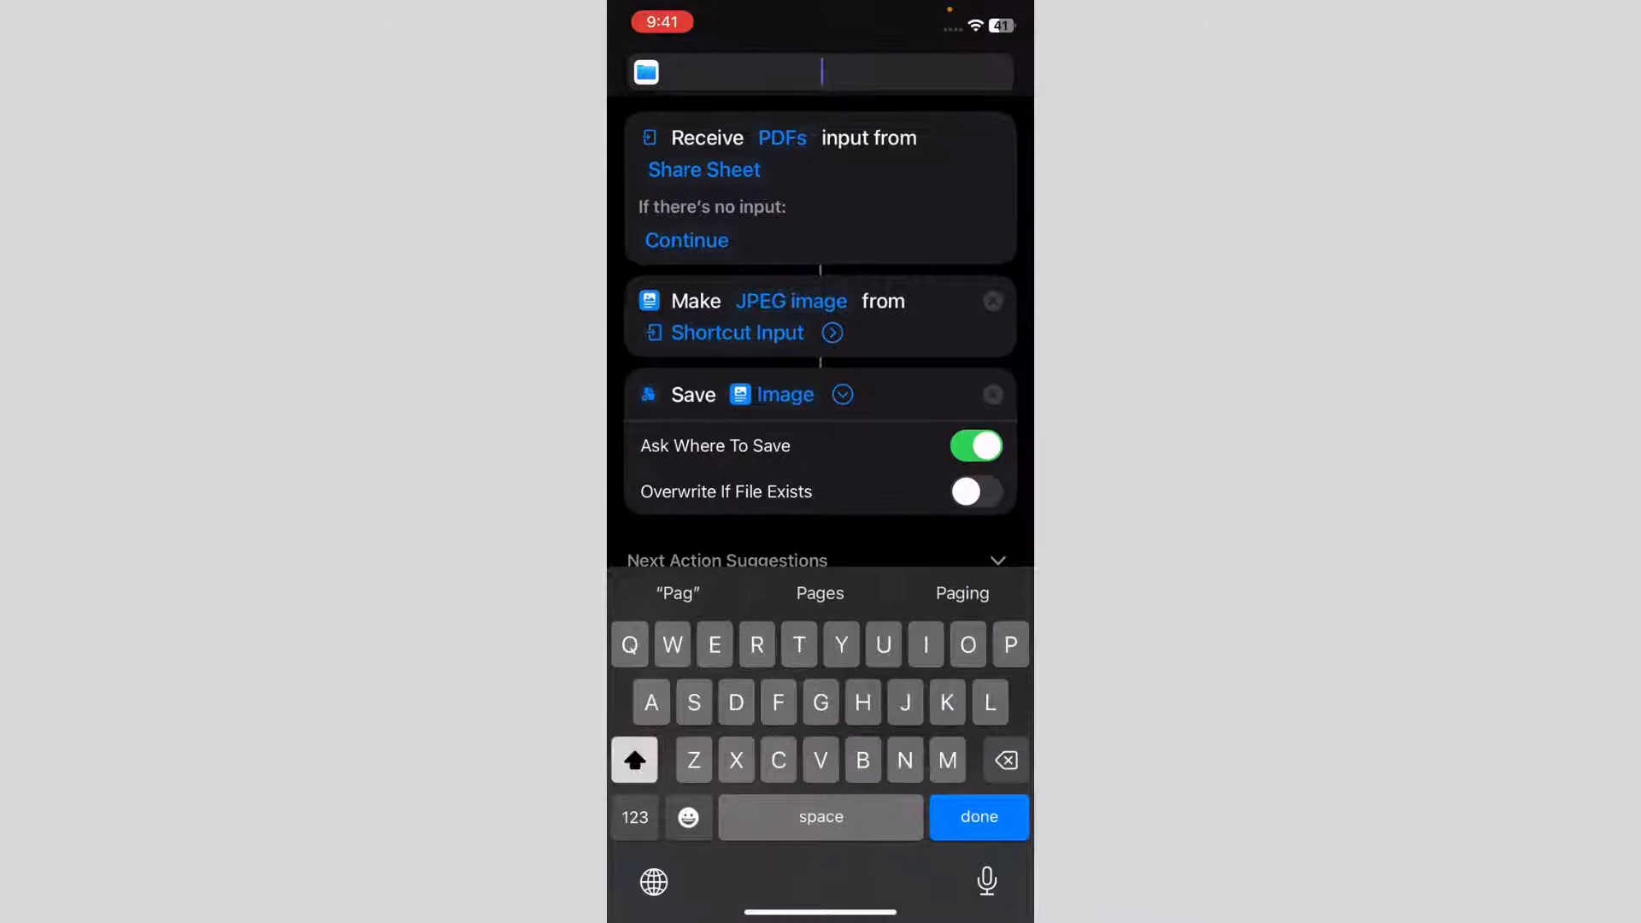
type("It's")
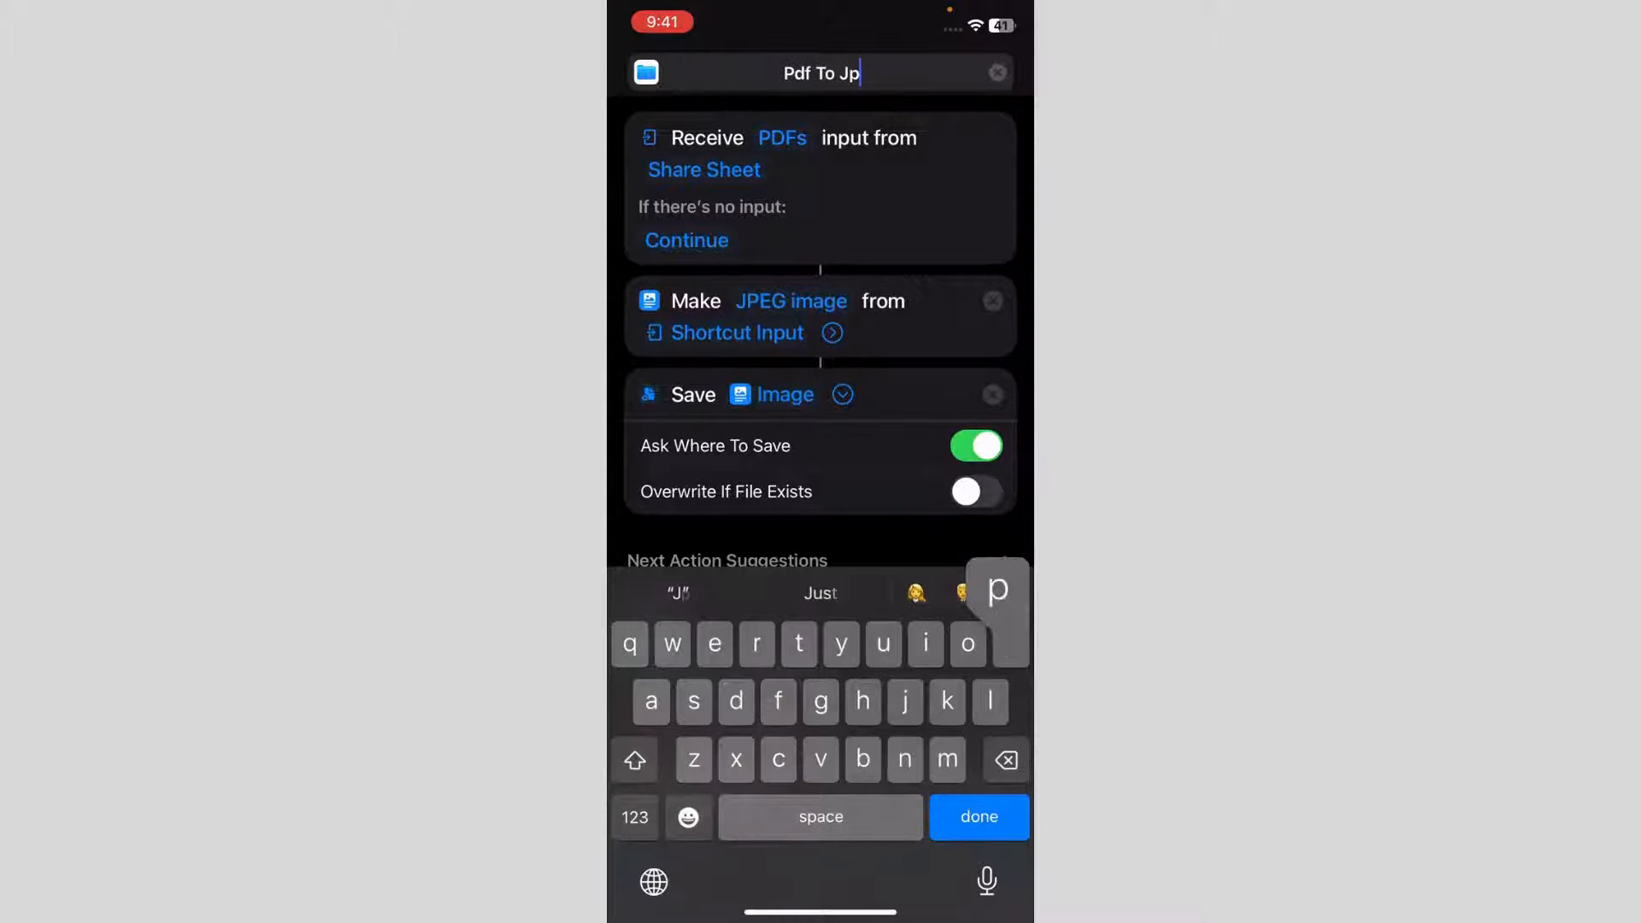
key("backspace")
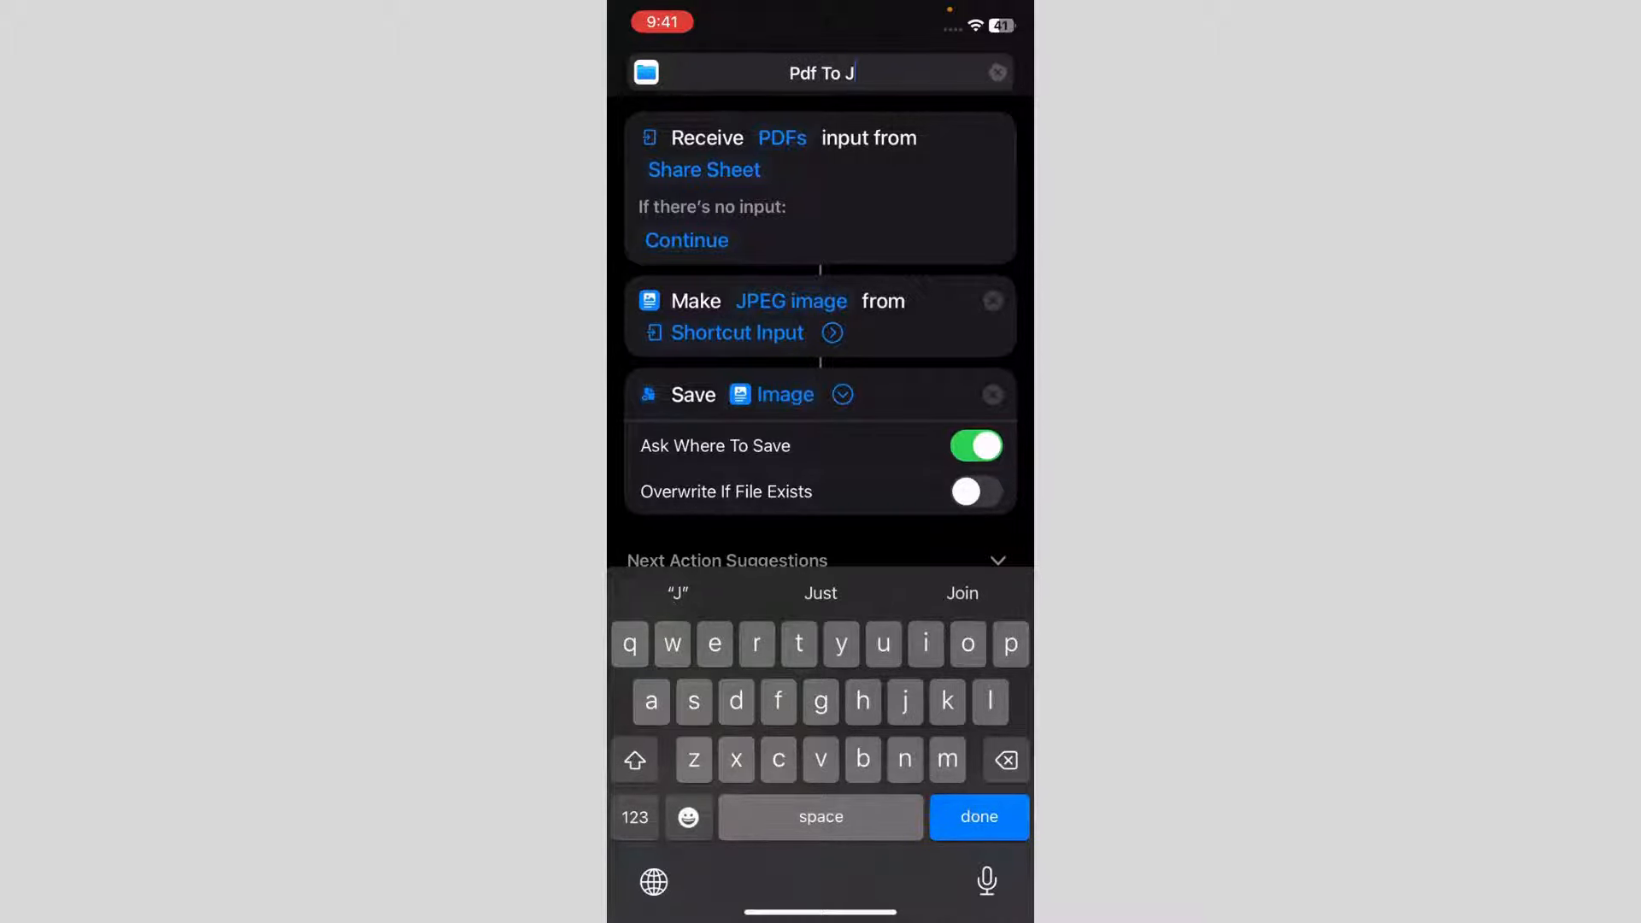
type("peg")
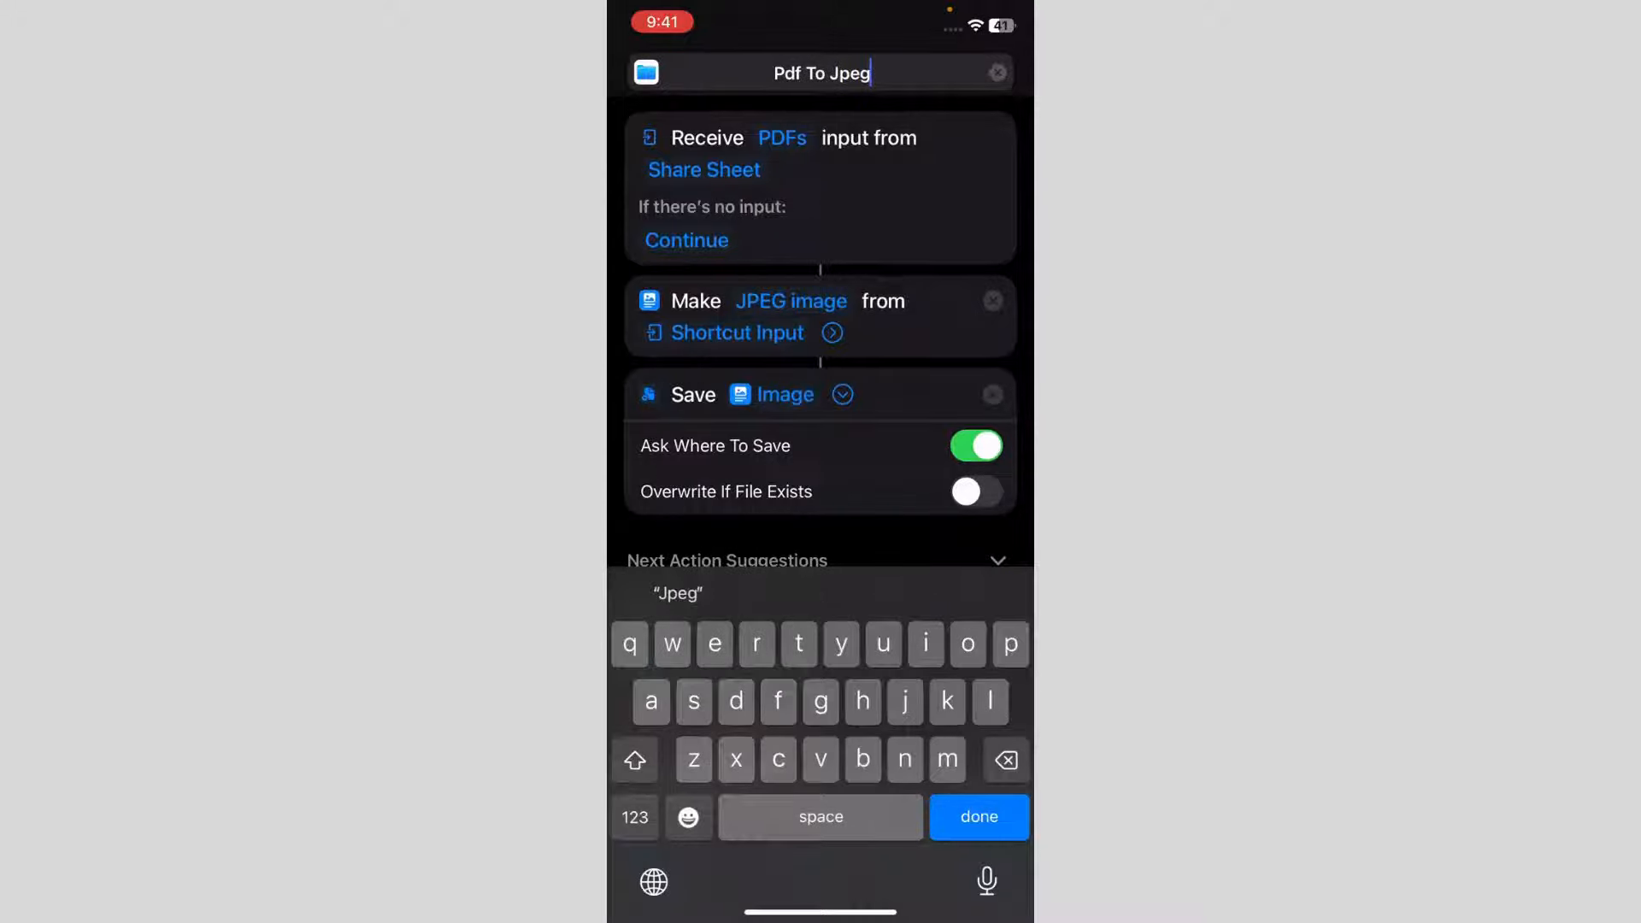
type("s")
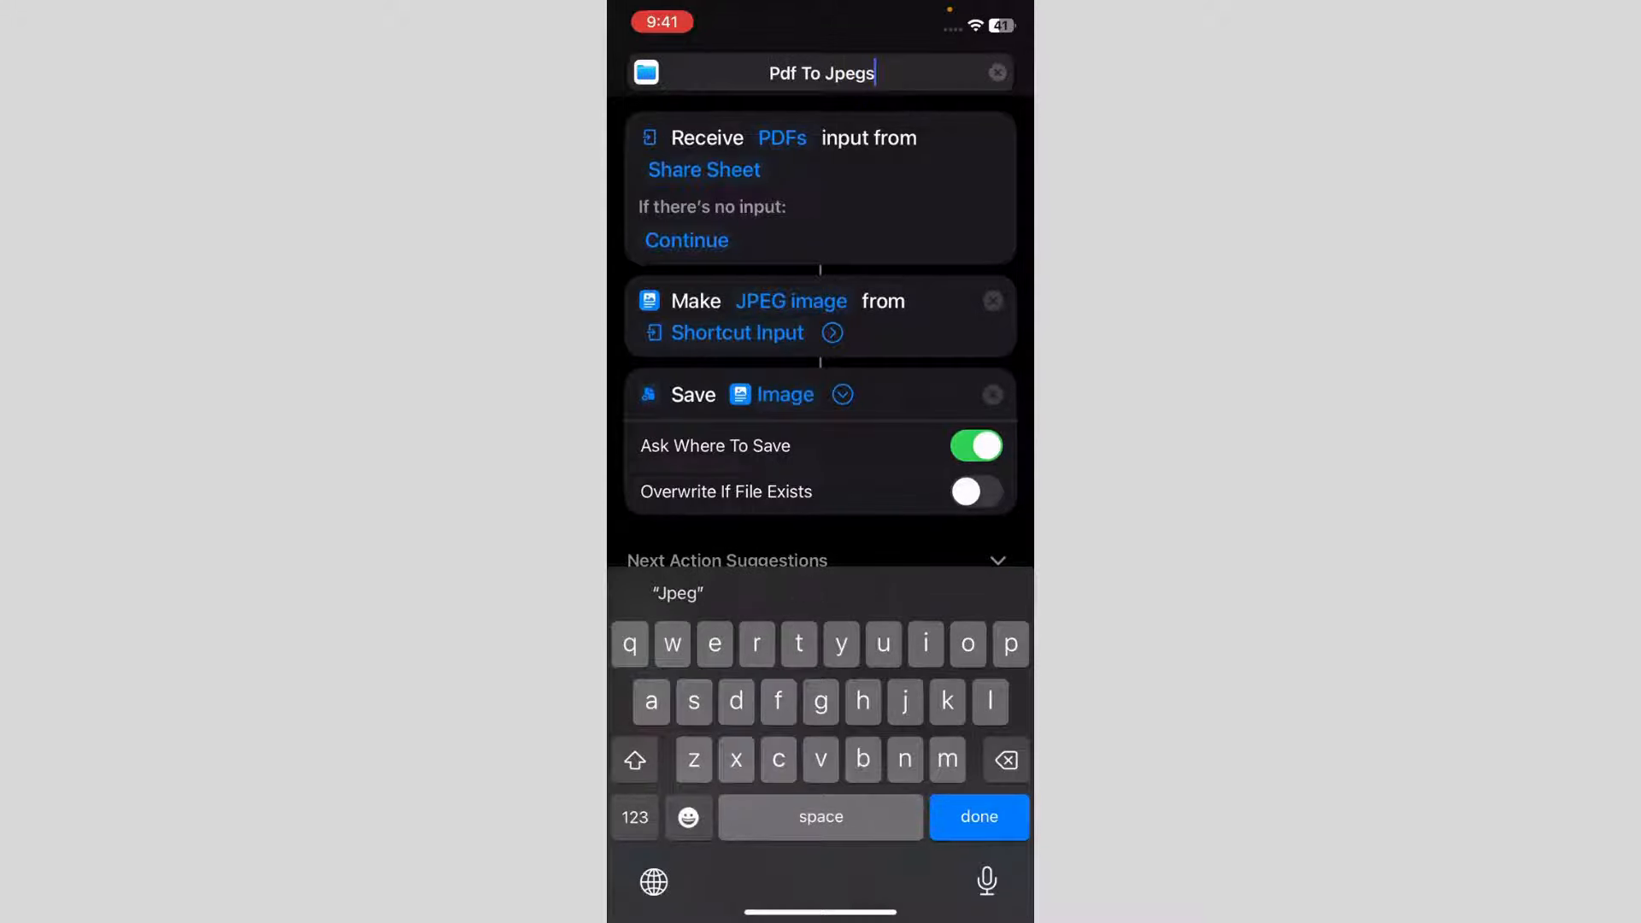
key("backspace")
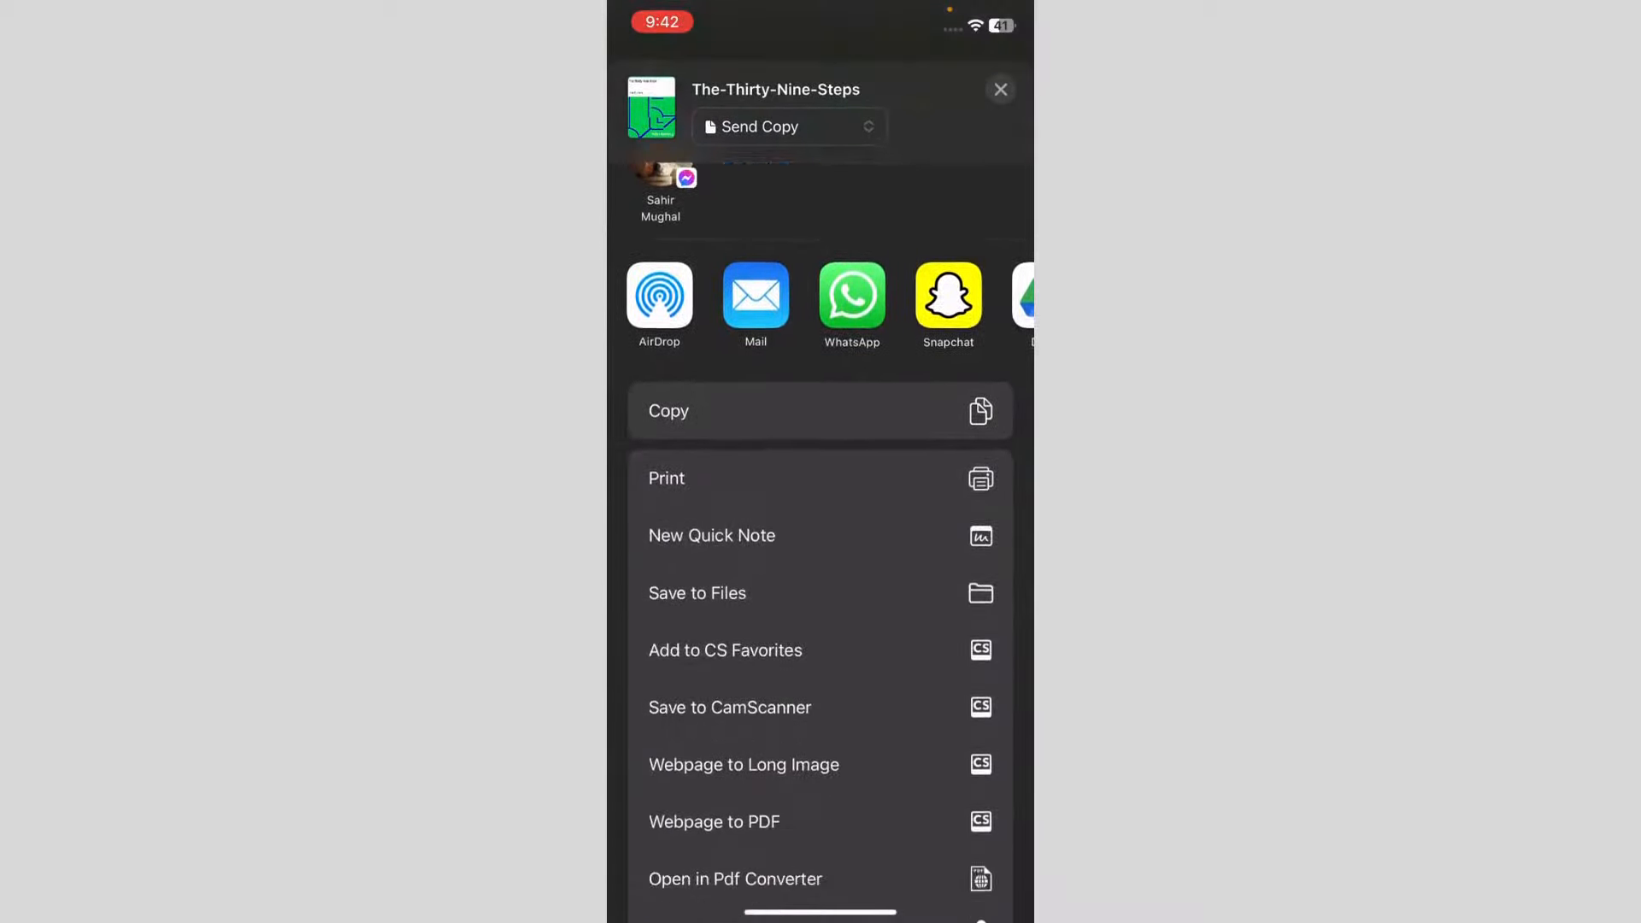
Run Pdf To Jpeg from The-Thirty-Nine-Steps PDF's Share Sheet
scroll("down", 3)
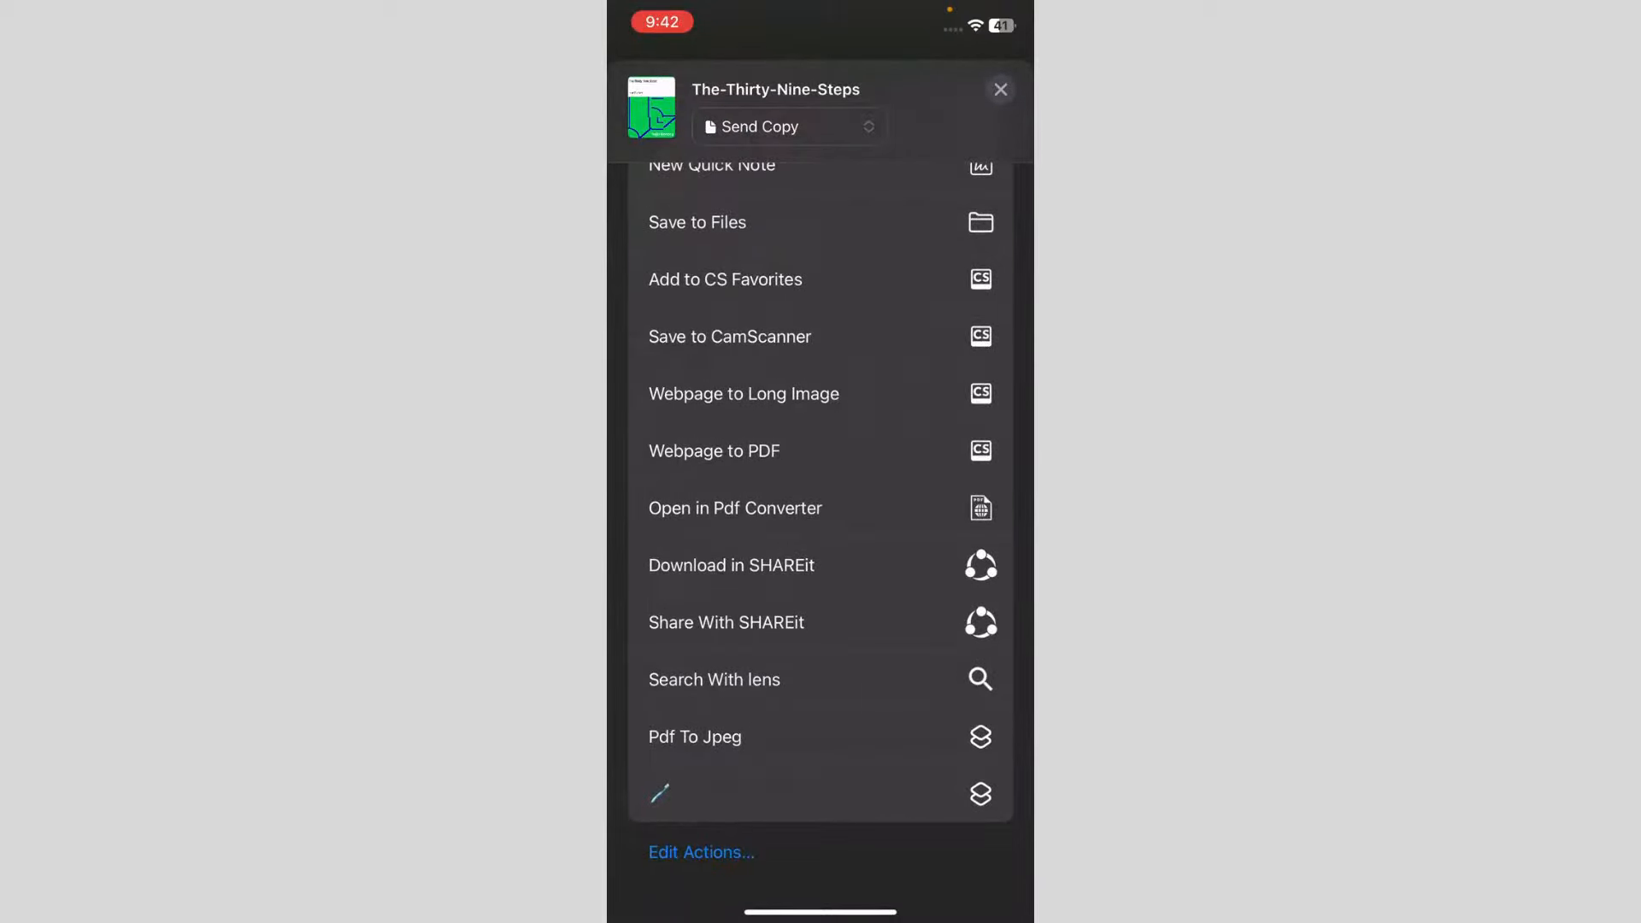
left_click(694, 736)
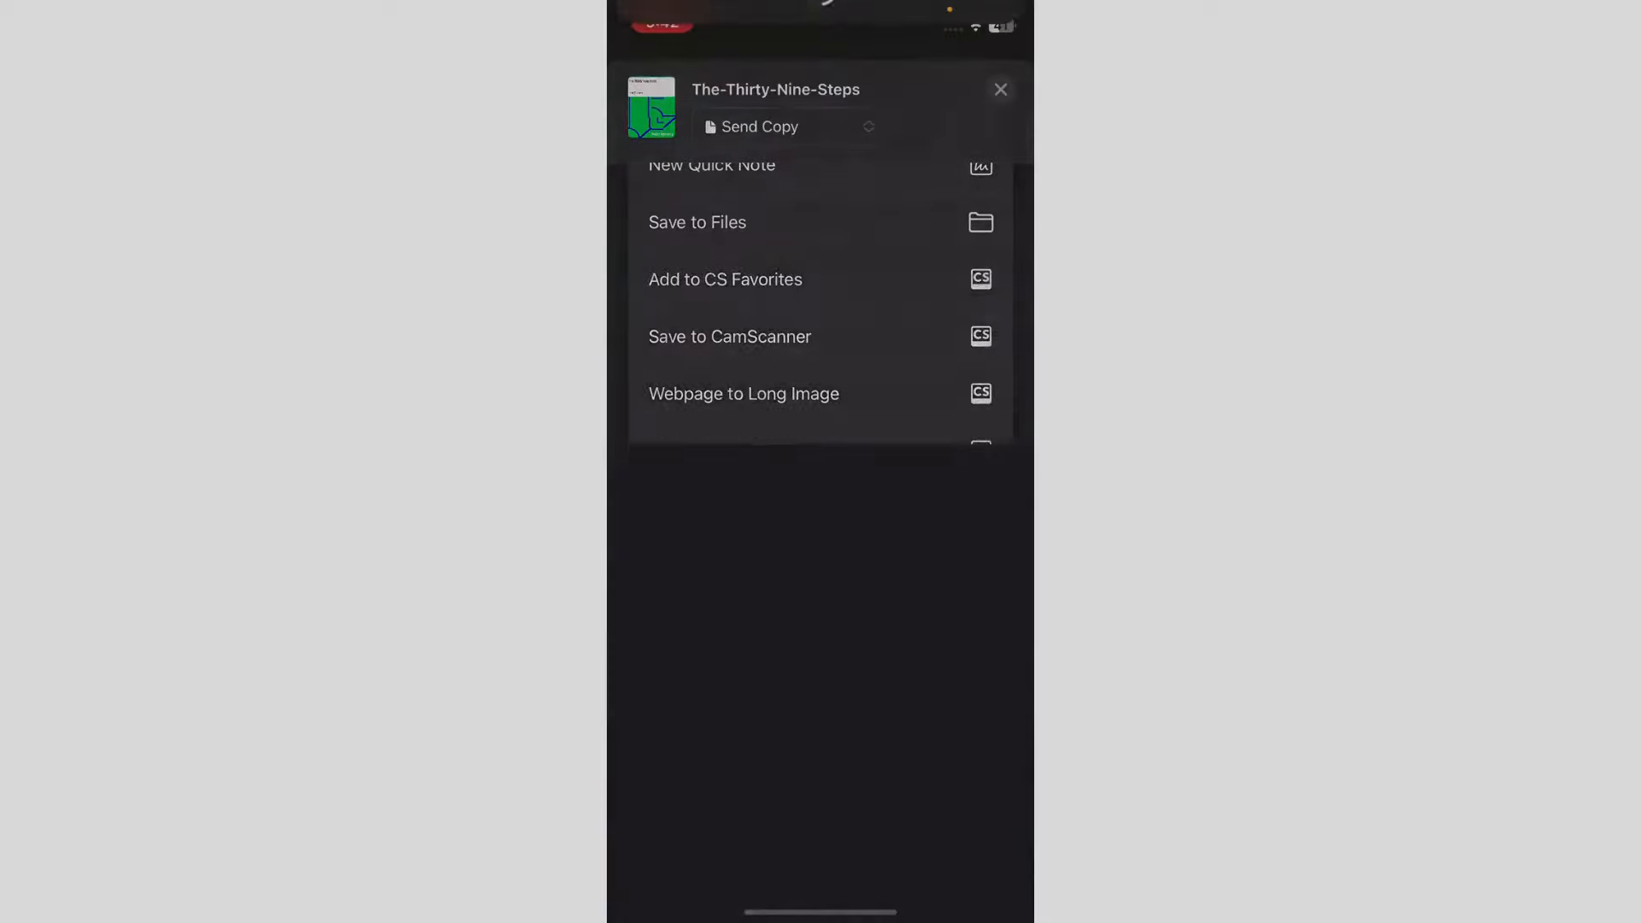
Open the GarageBand for iOS folder in the save picker and scroll its files
left_click(697, 222)
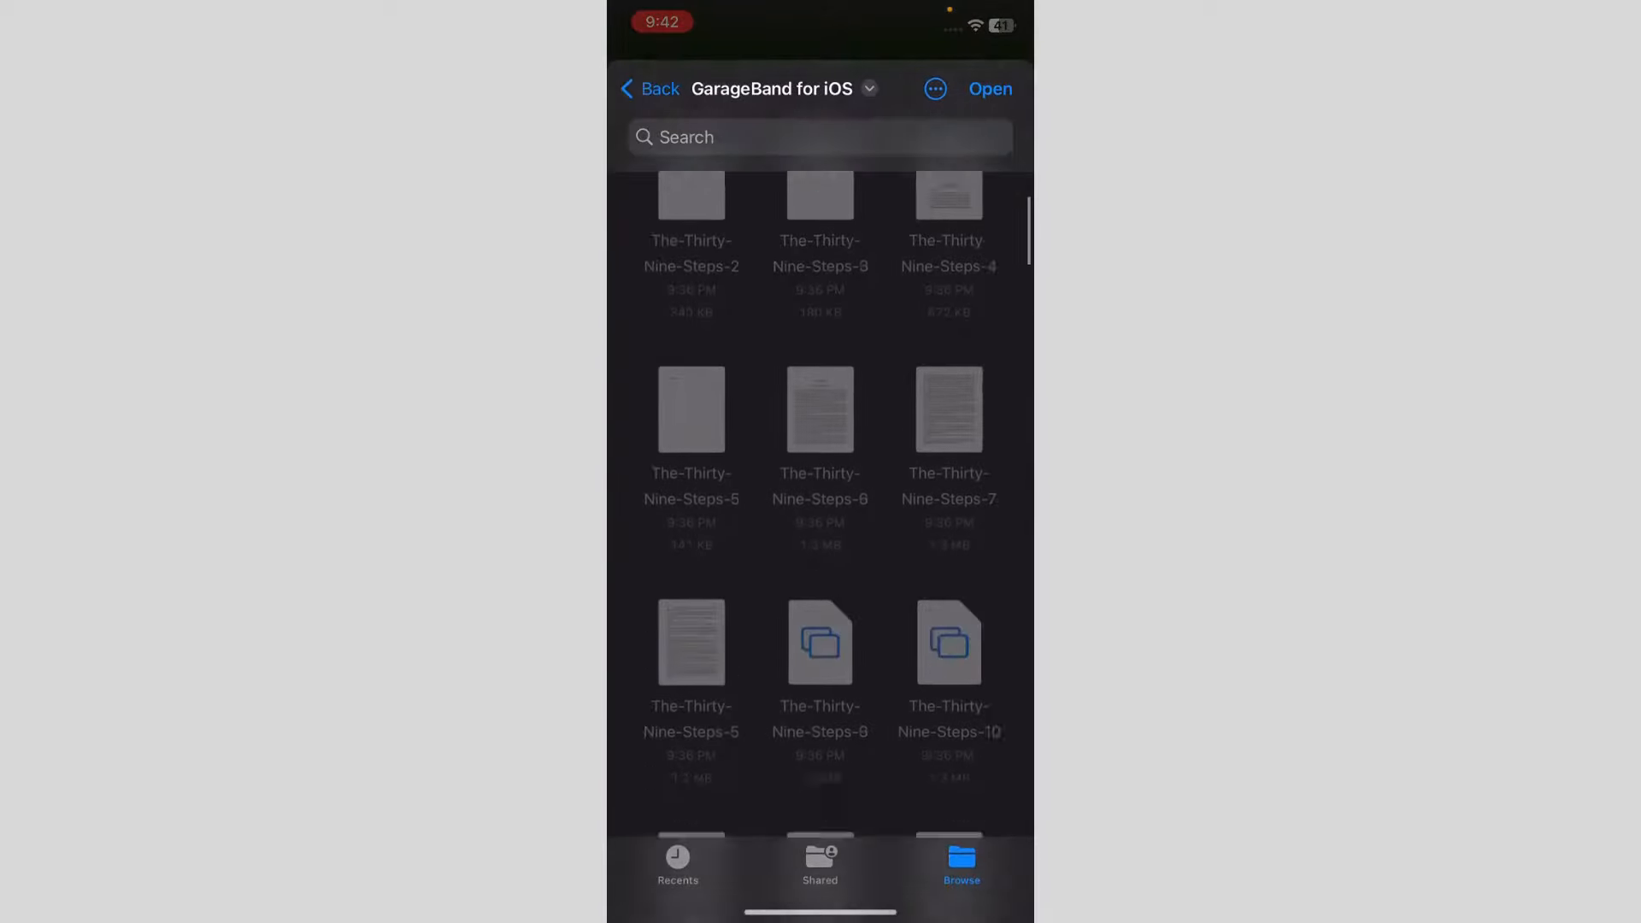
scroll("down", 3)
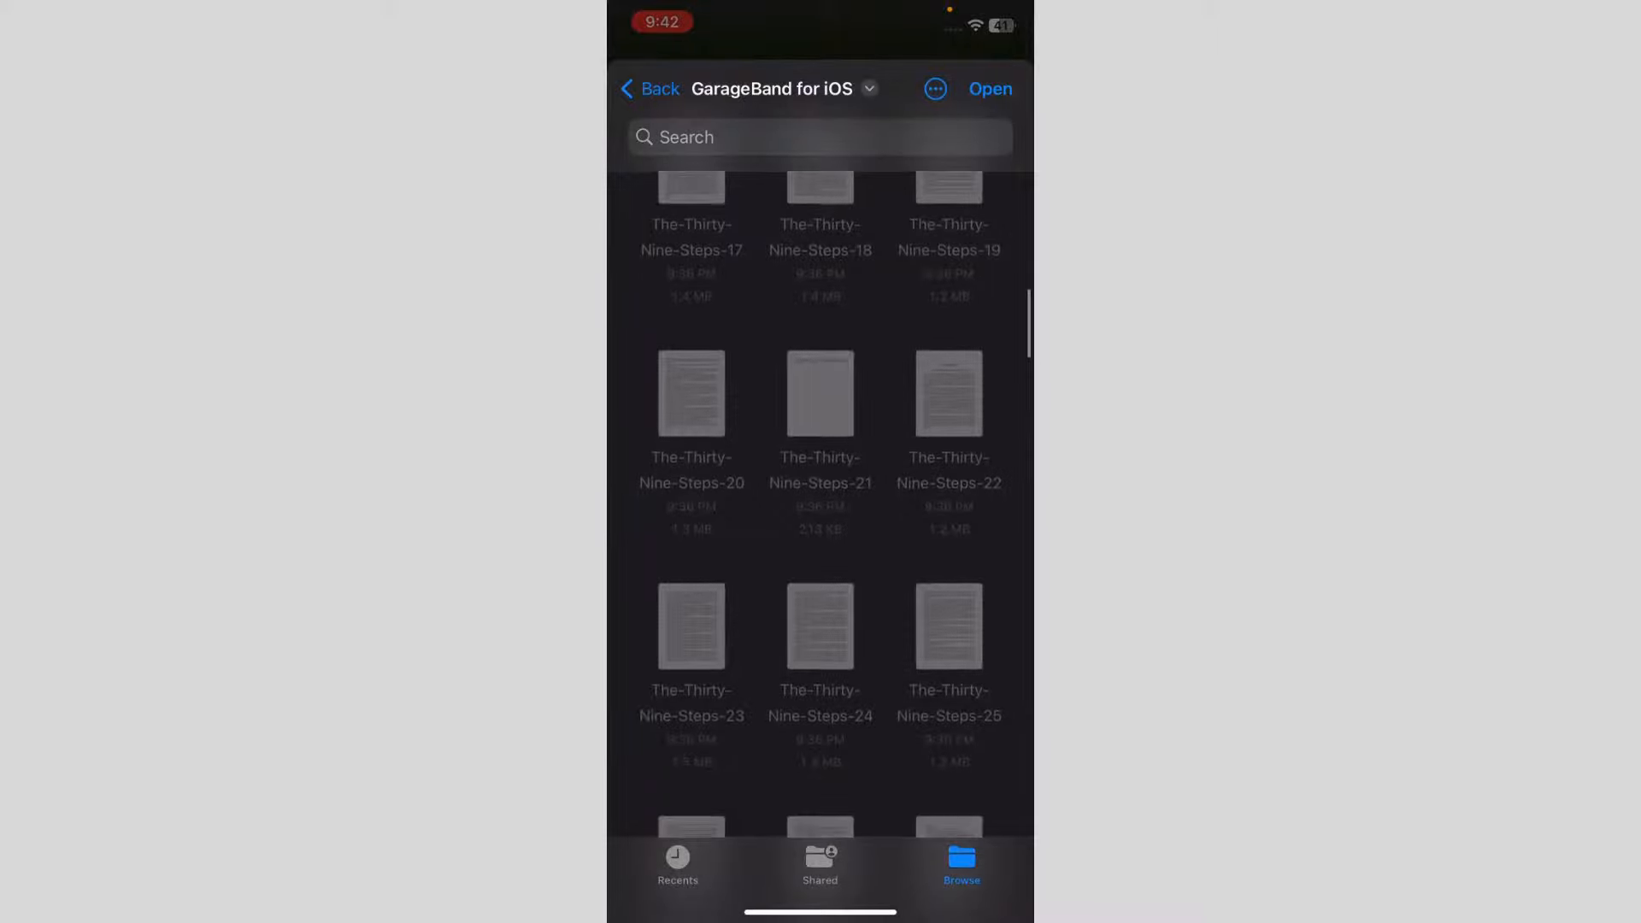